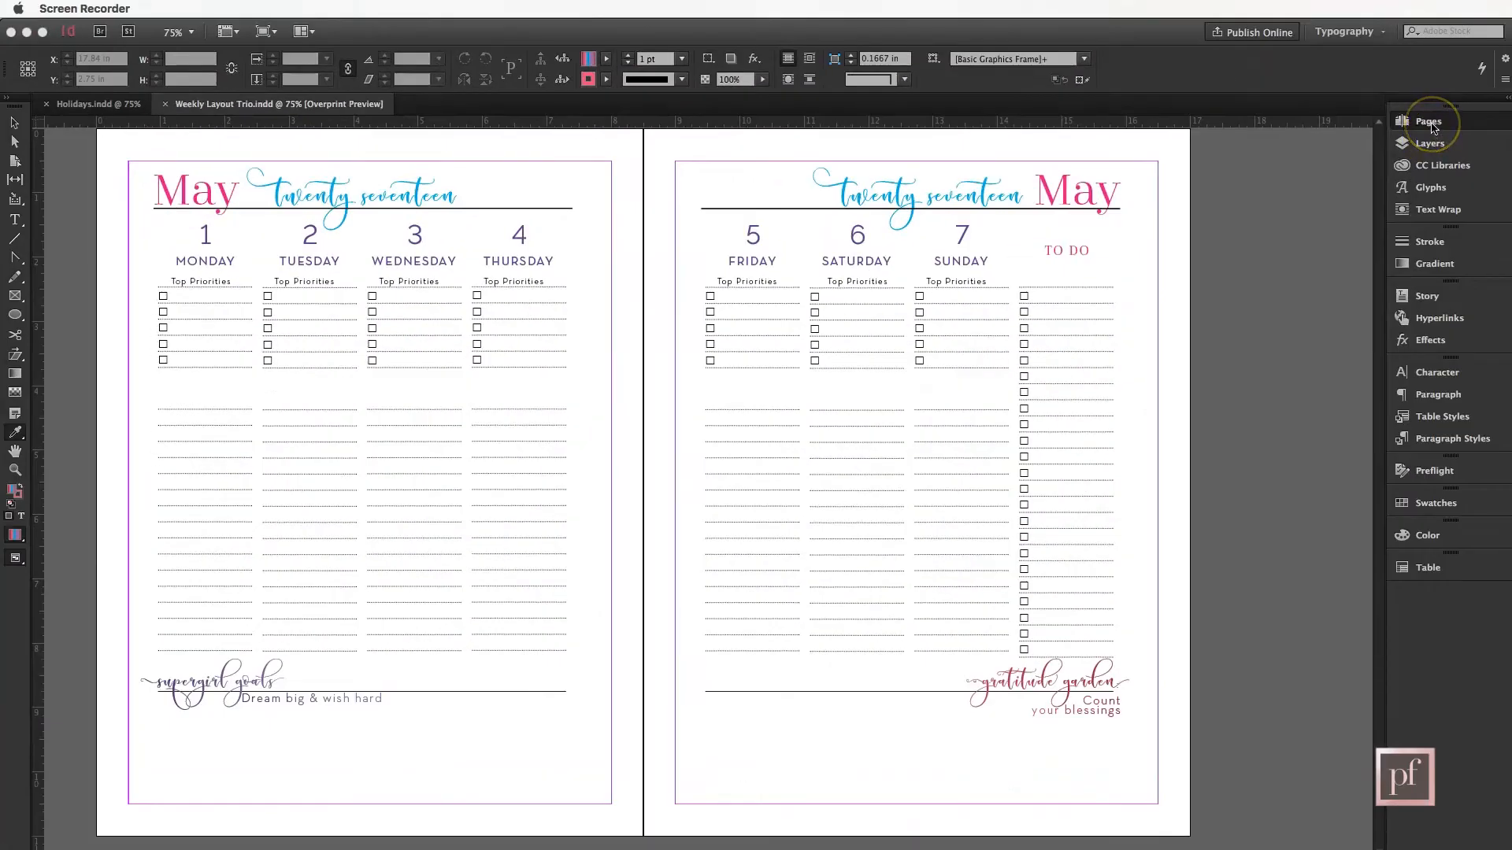
mouse_move(1468, 127)
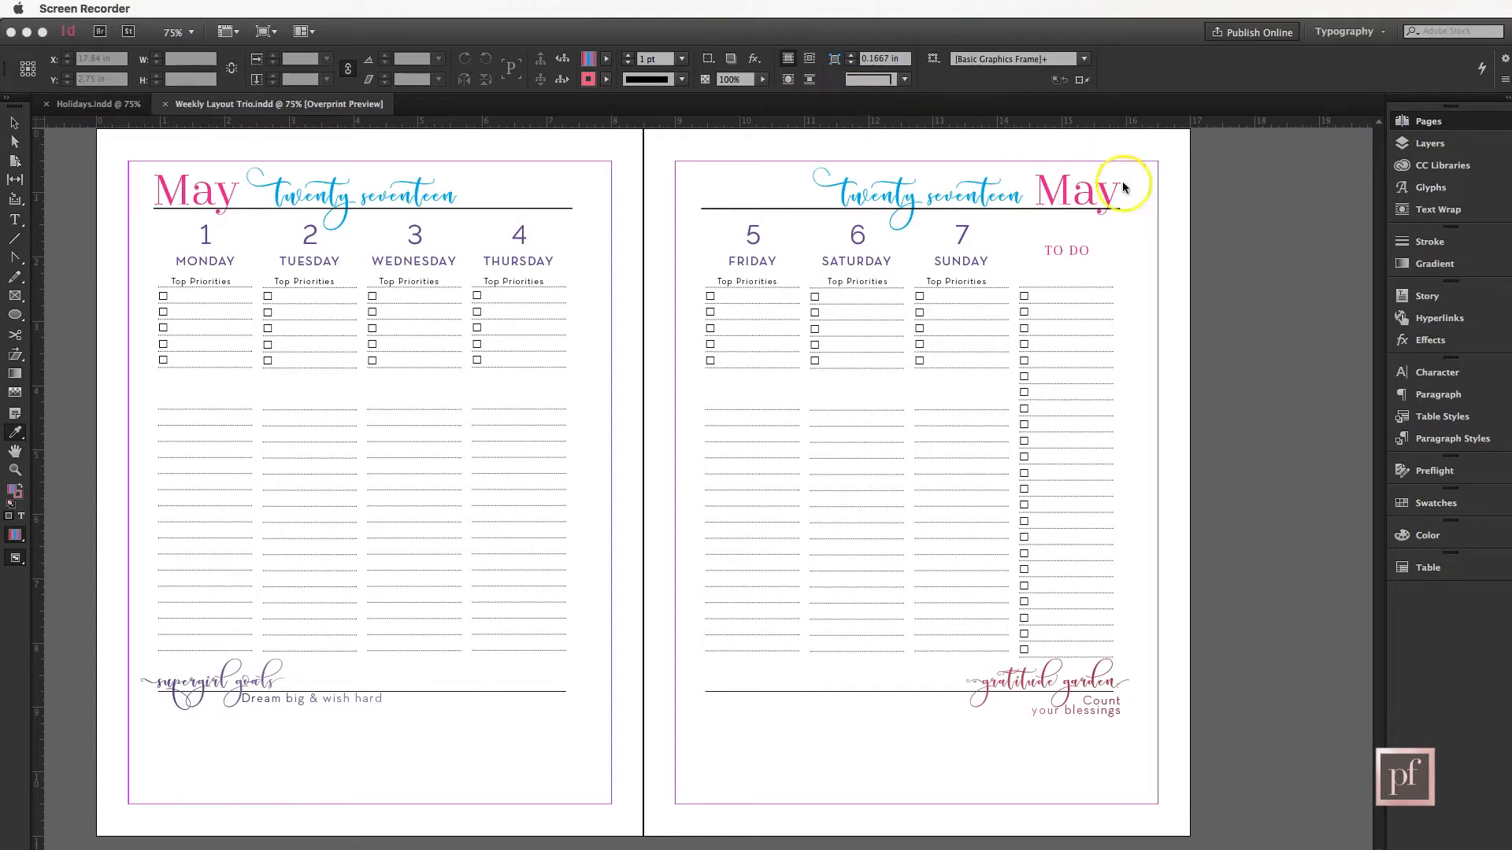
Show the Pages panel from the Window menu for Weekly Layout Trio.
left_click(1426, 121)
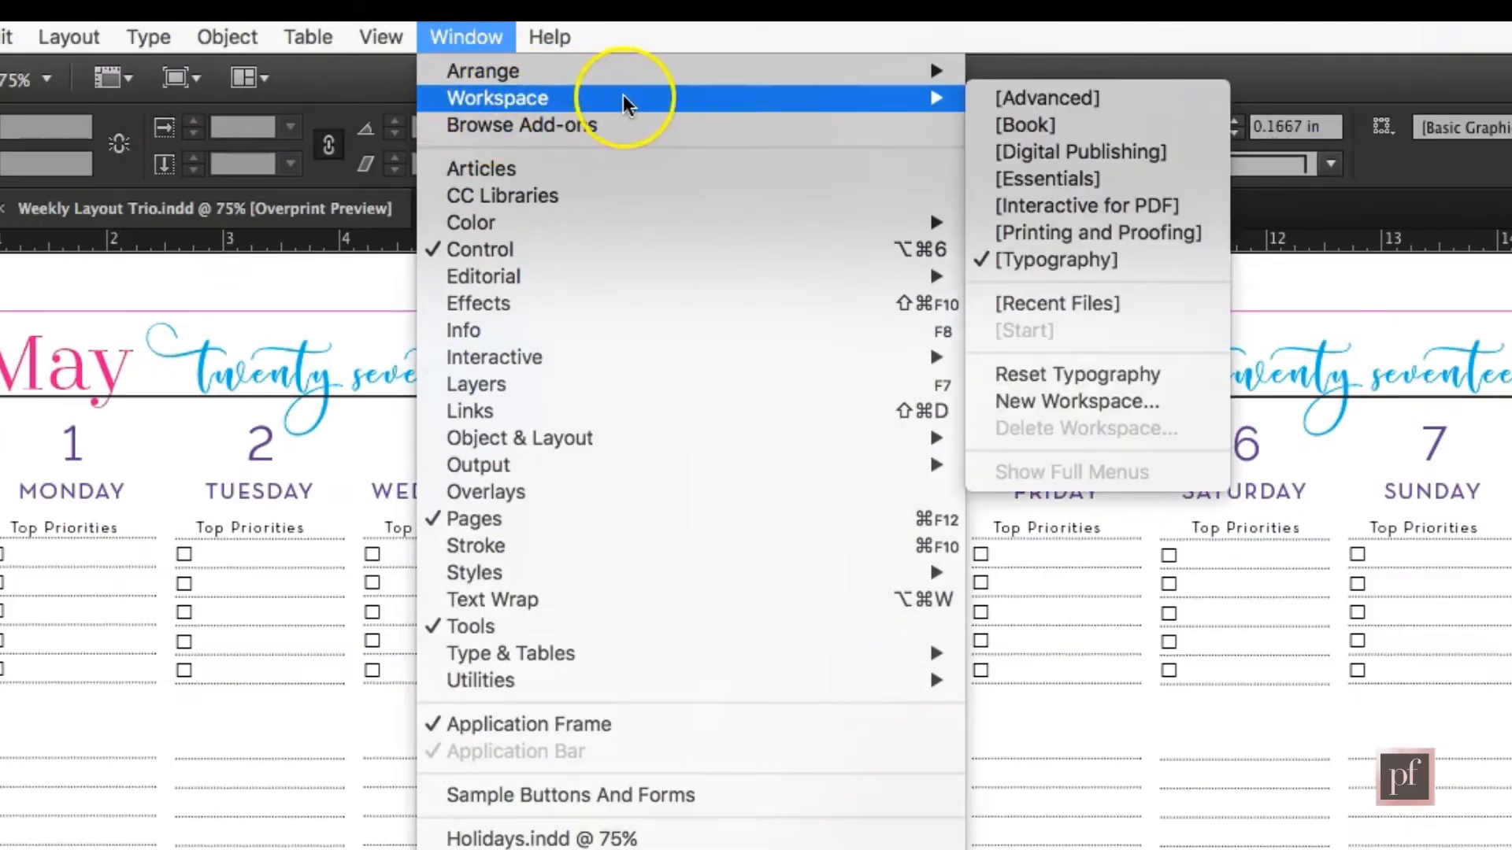
mouse_move(1076, 260)
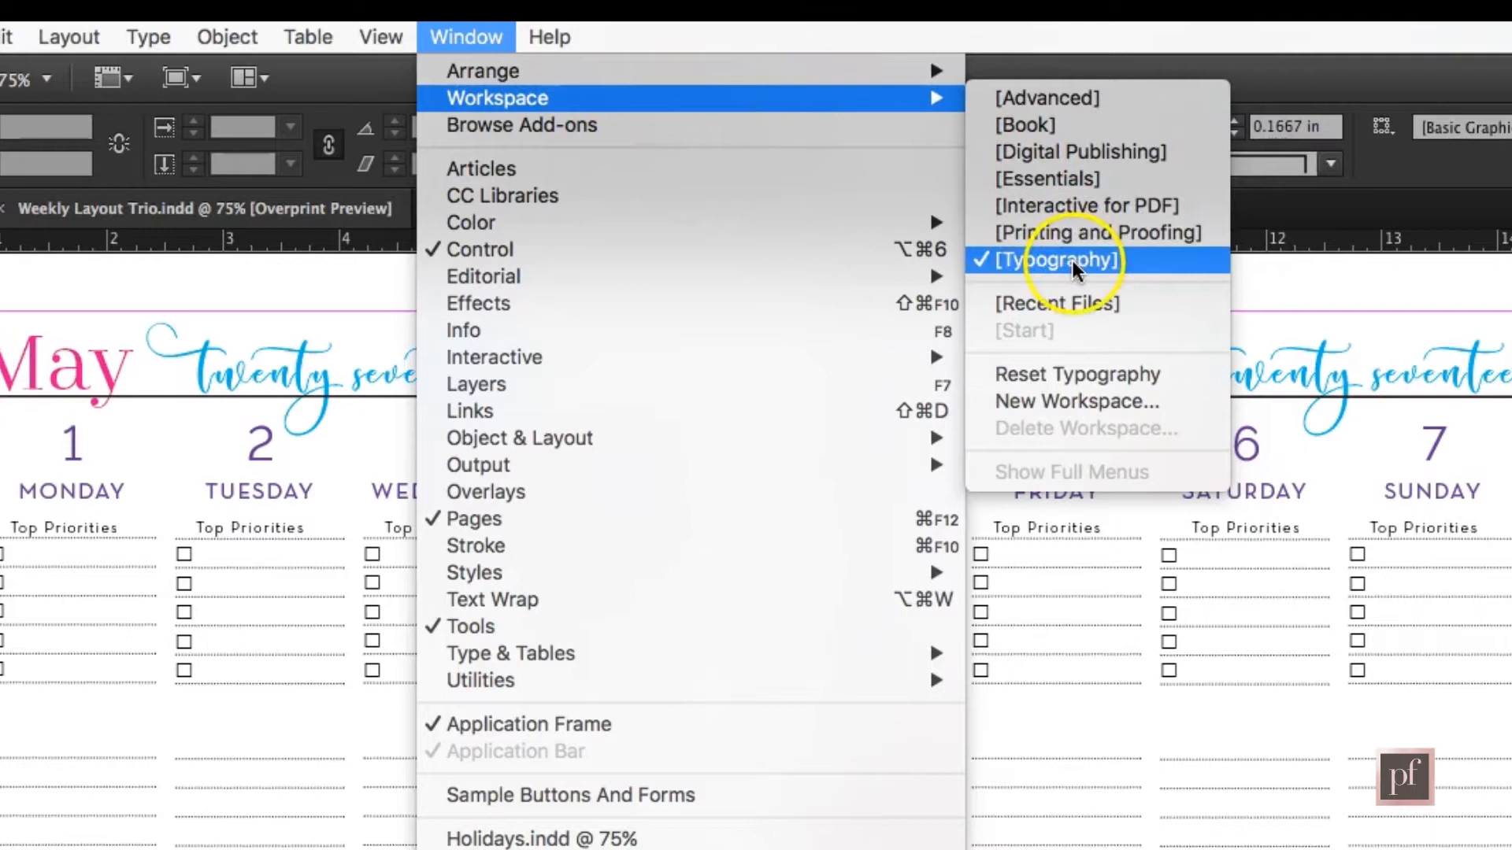
mouse_move(969, 273)
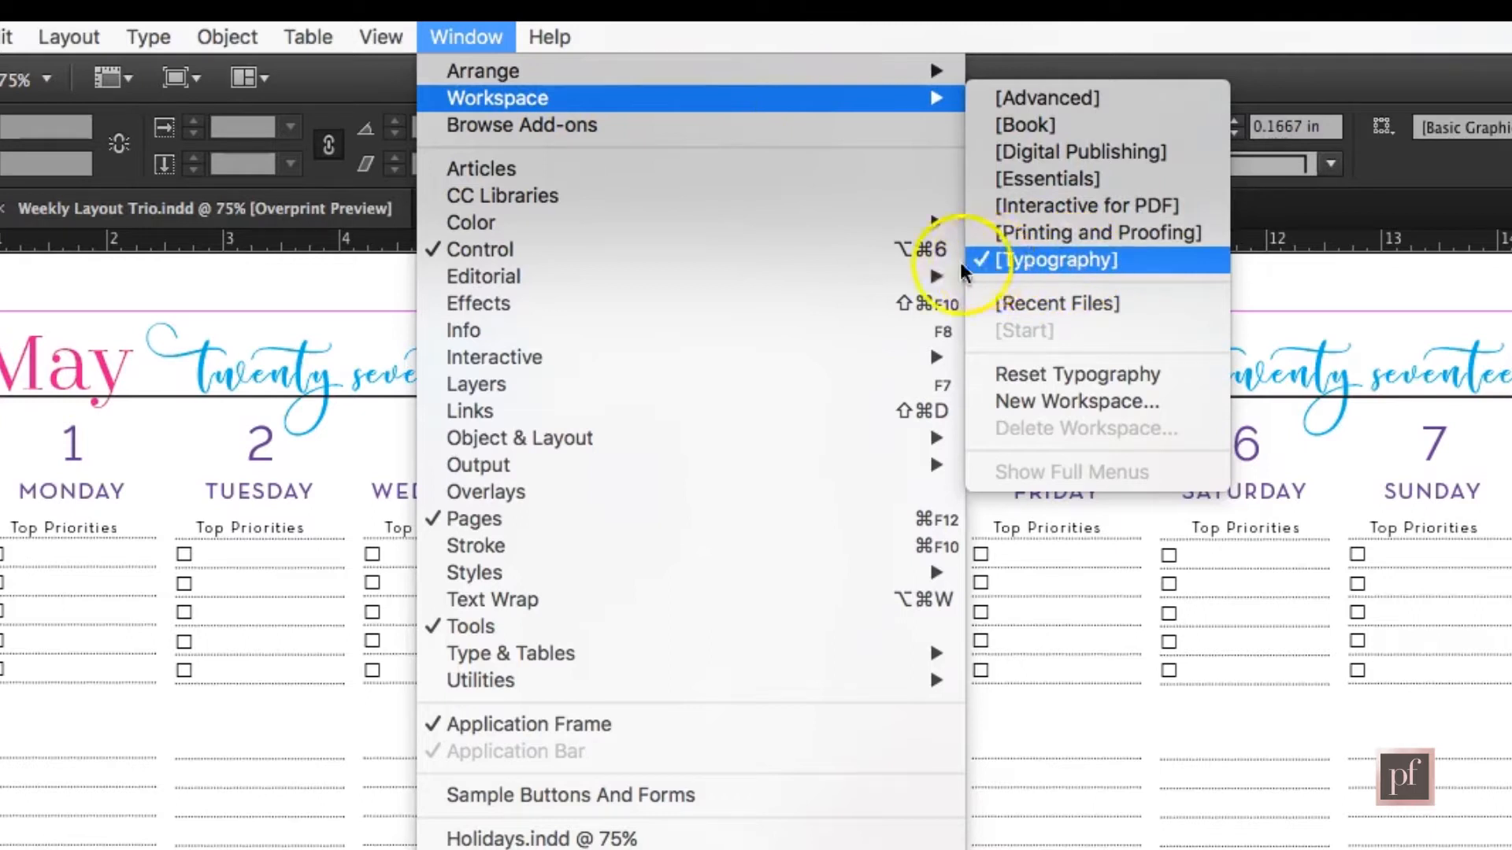
mouse_move(476, 518)
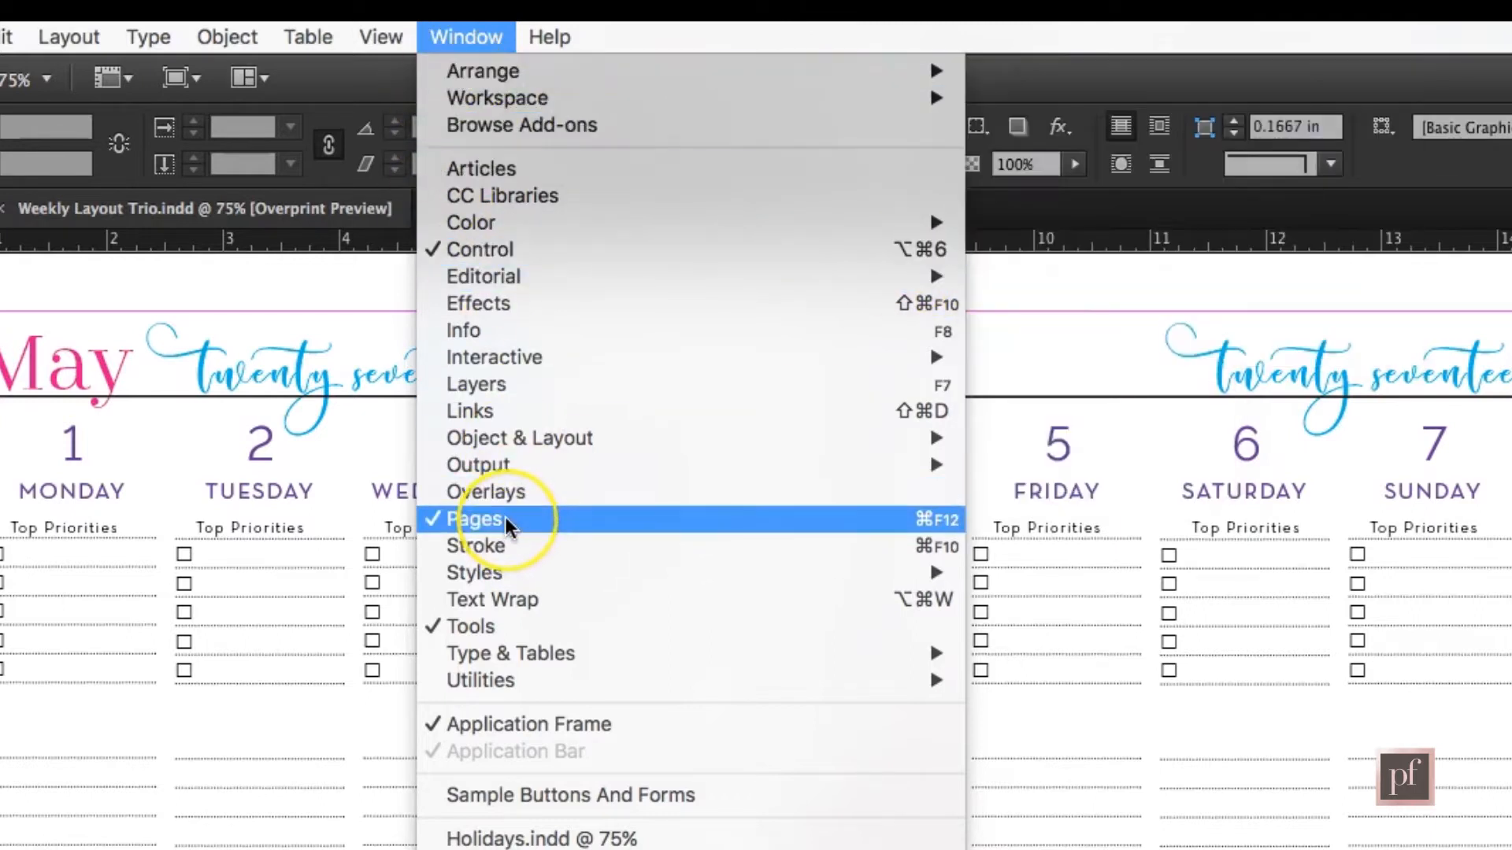
left_click(474, 518)
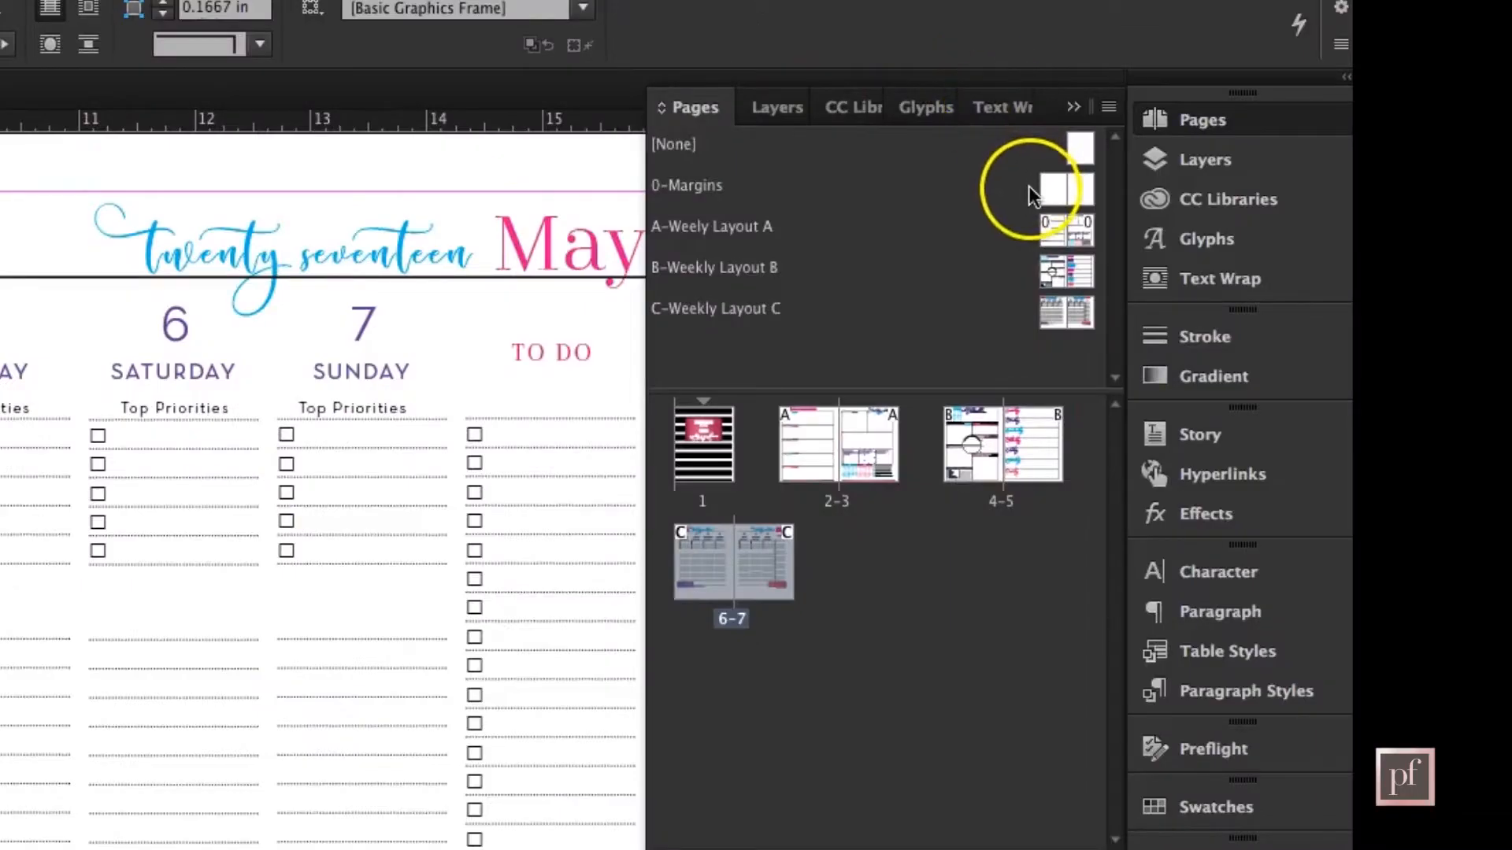
mouse_move(950, 217)
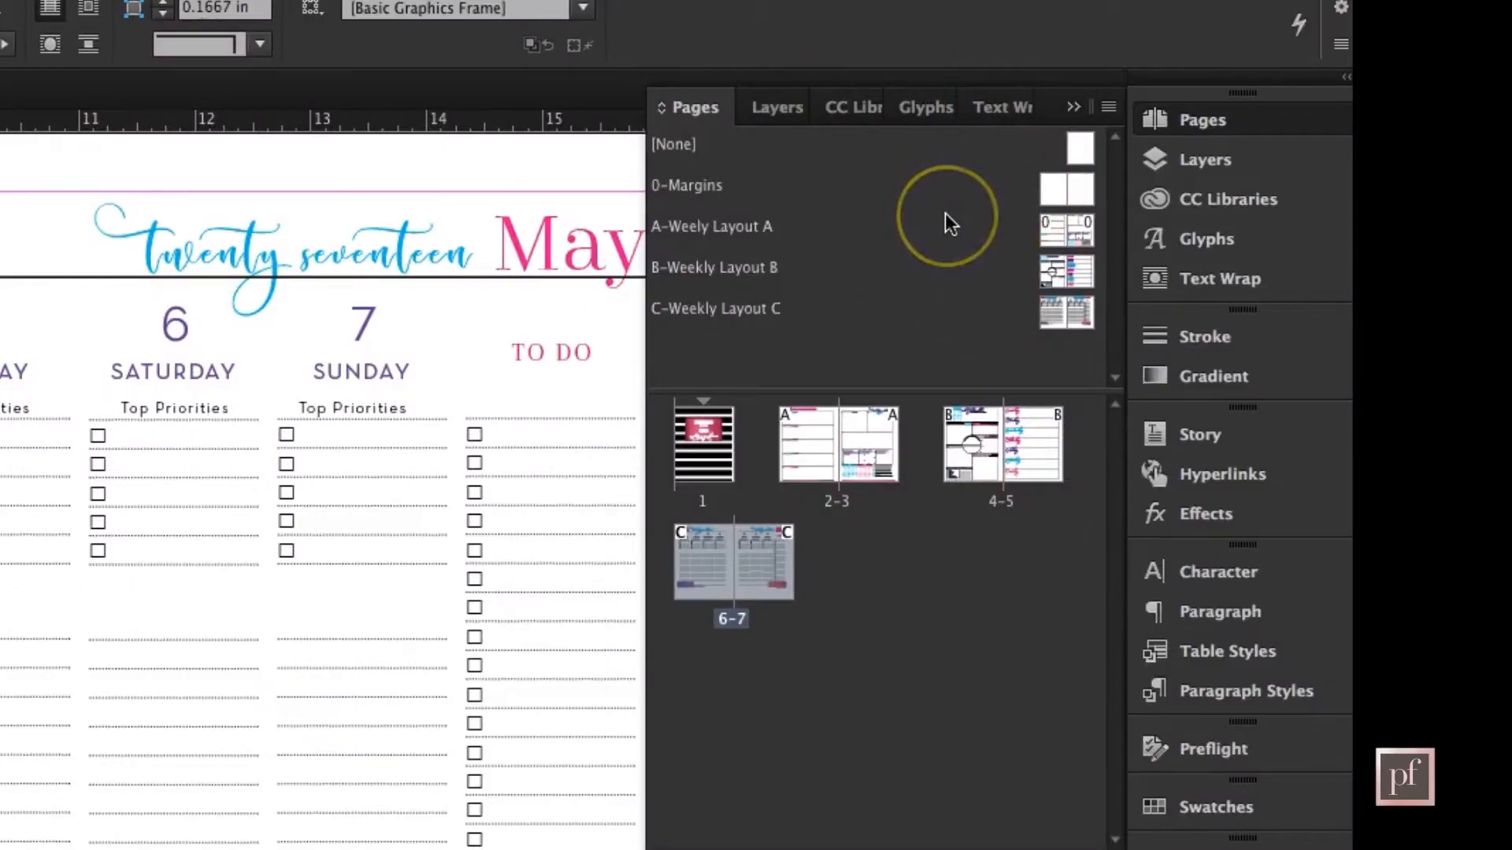
mouse_move(848, 484)
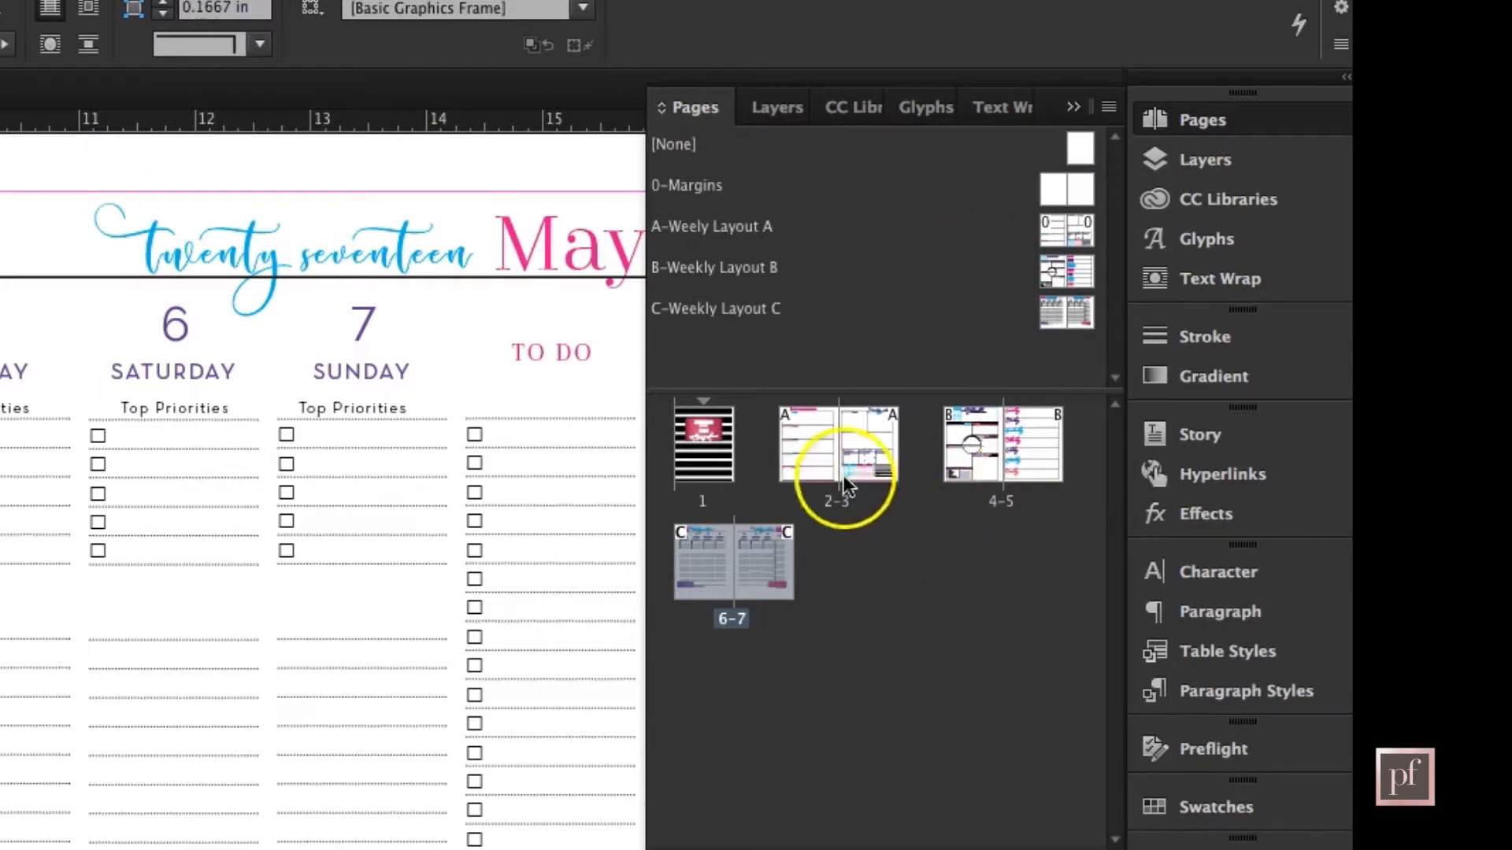
mouse_move(691, 564)
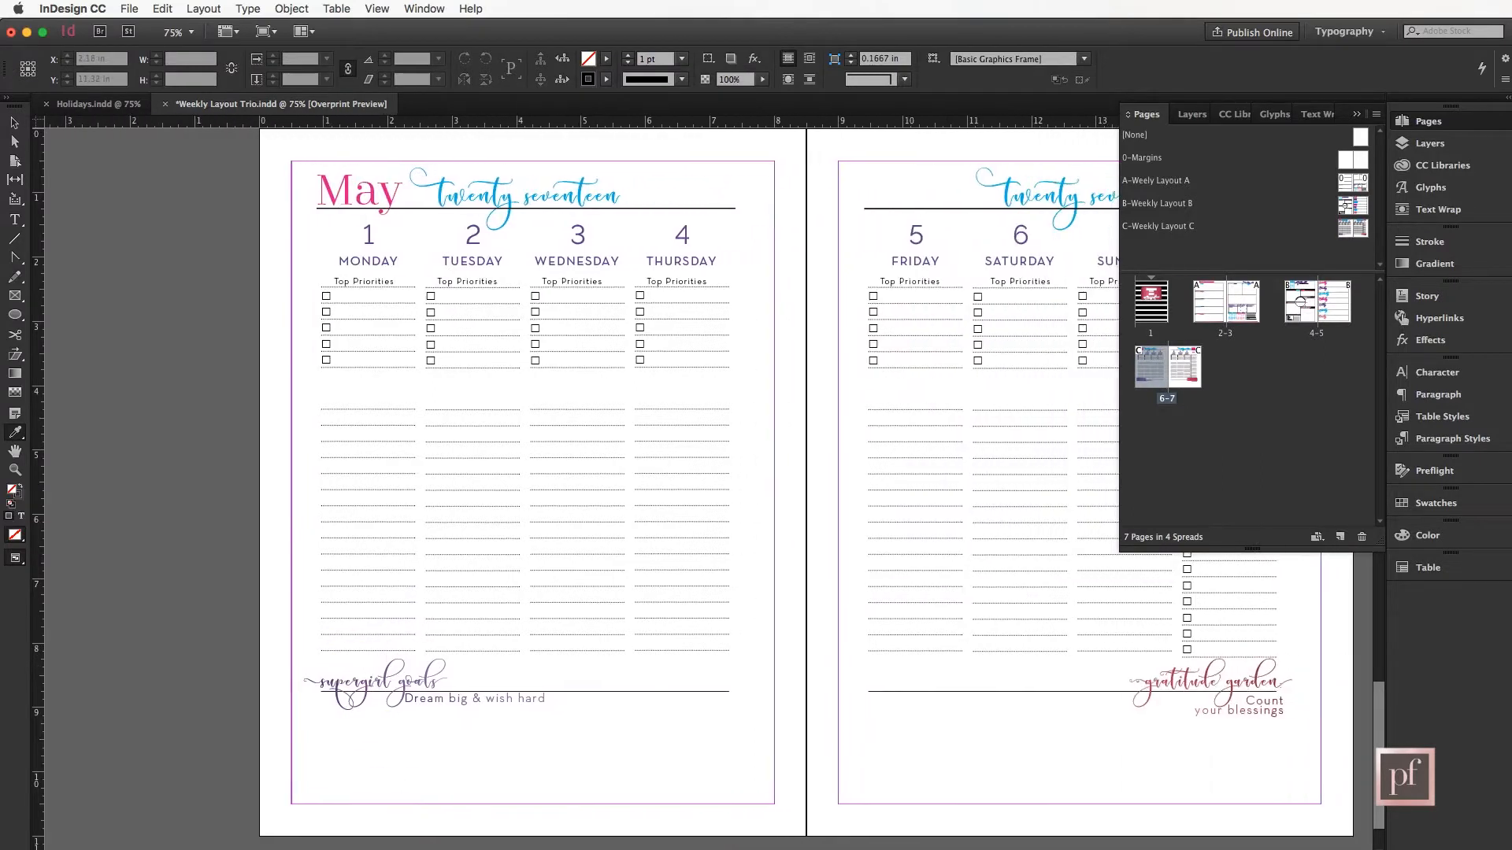
Make Holidays.indd the frontmost document via its tab.
left_click(1148, 367)
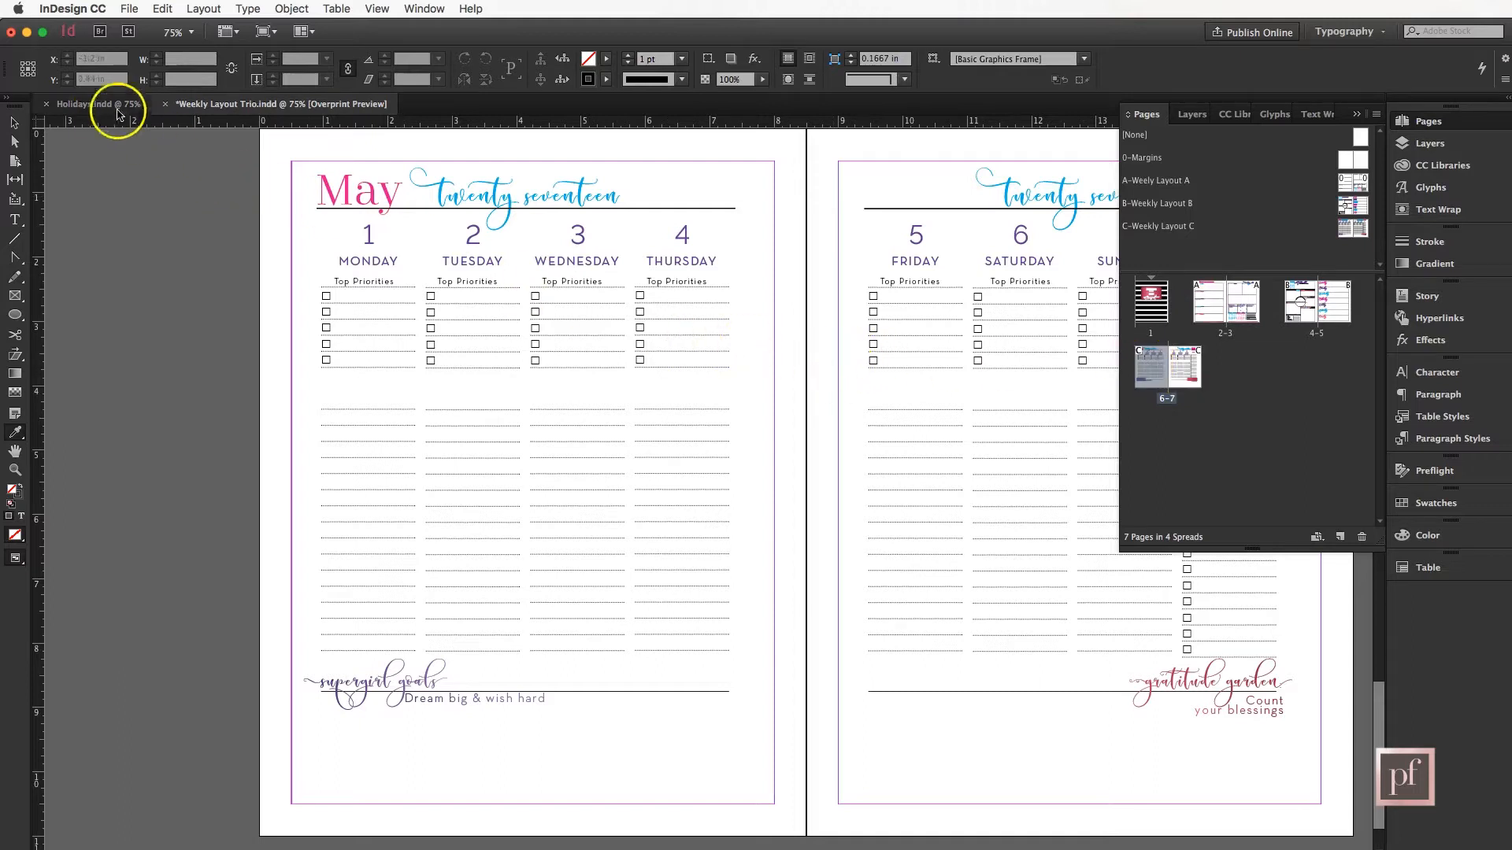
left_click(92, 104)
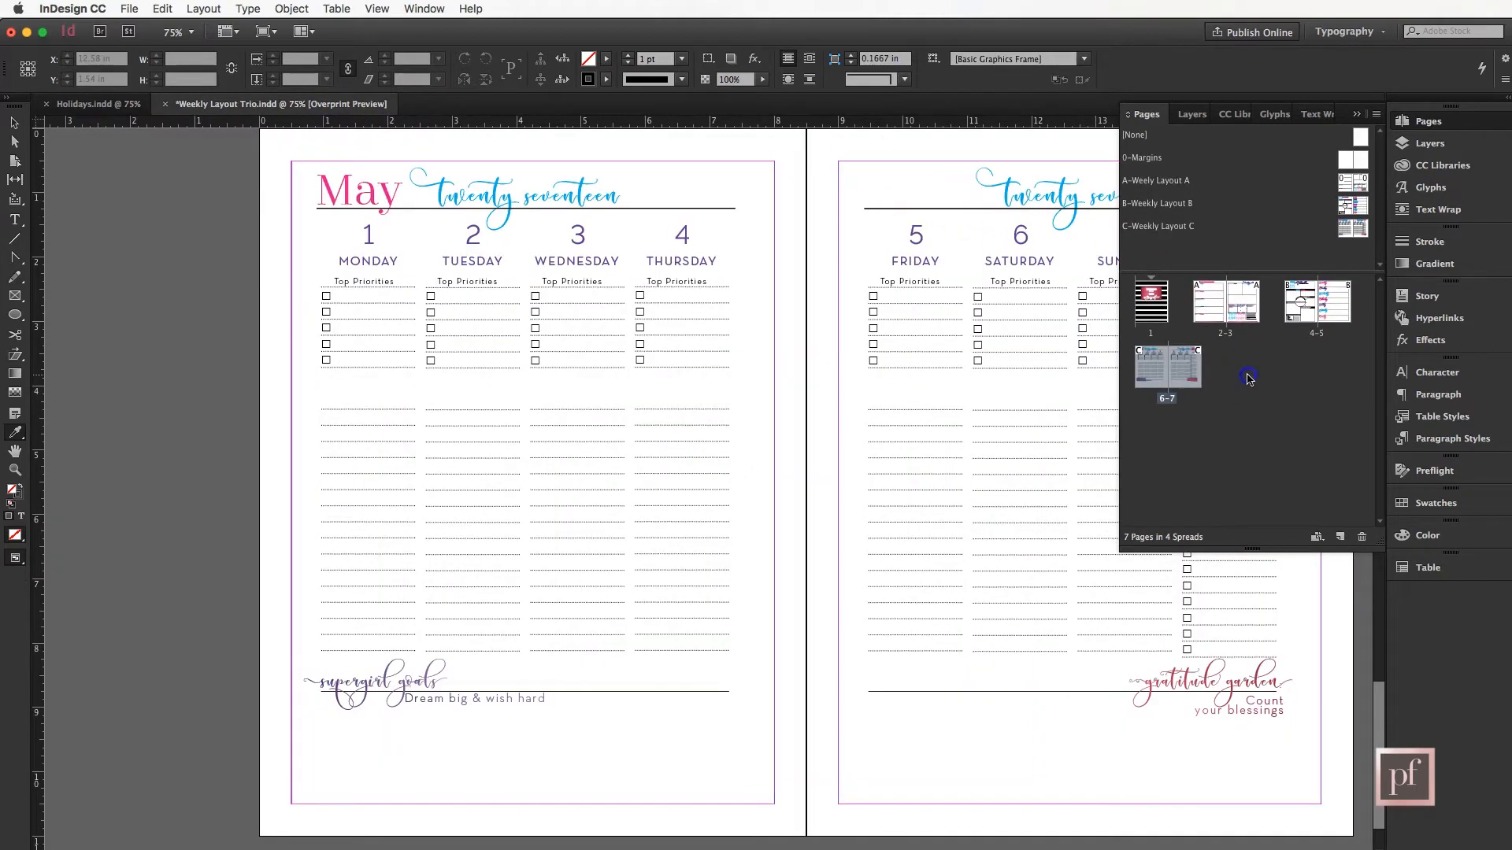
mouse_move(1172, 404)
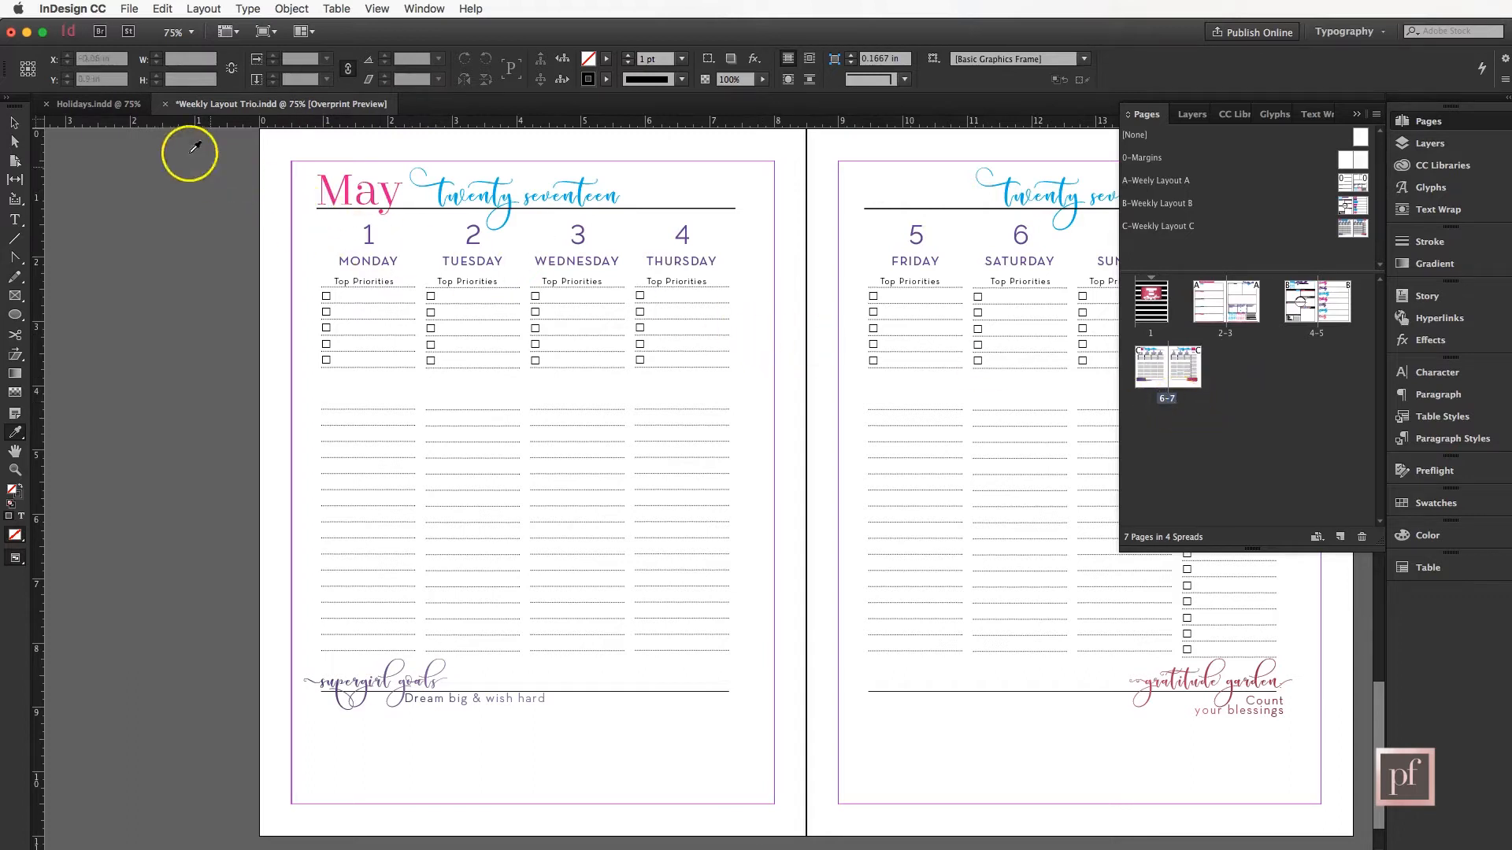
left_click(91, 104)
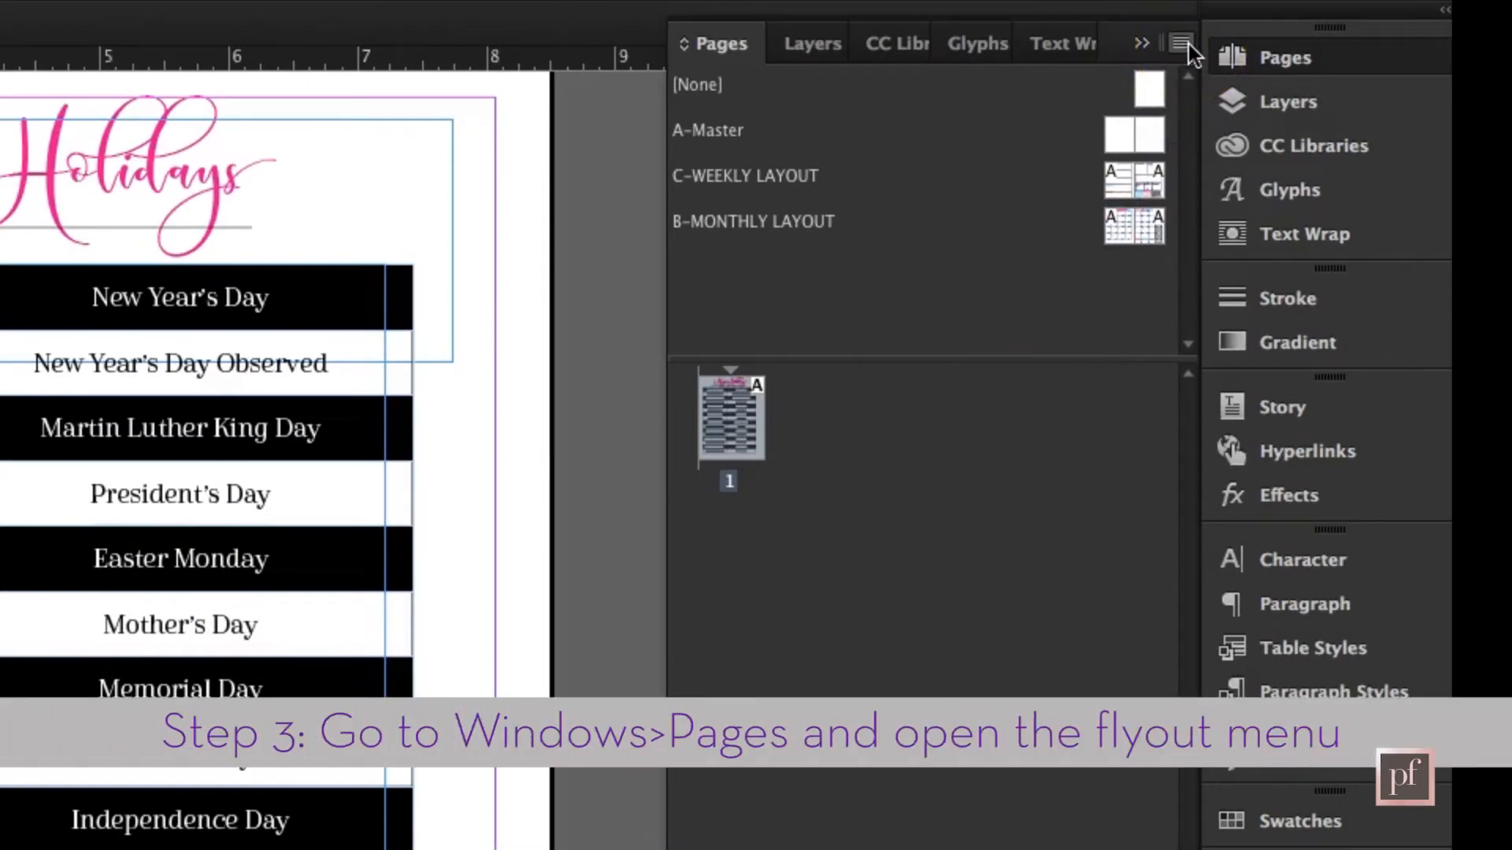
Bring up the Move Pages dialog for page 1 of Holidays.
left_click(1178, 42)
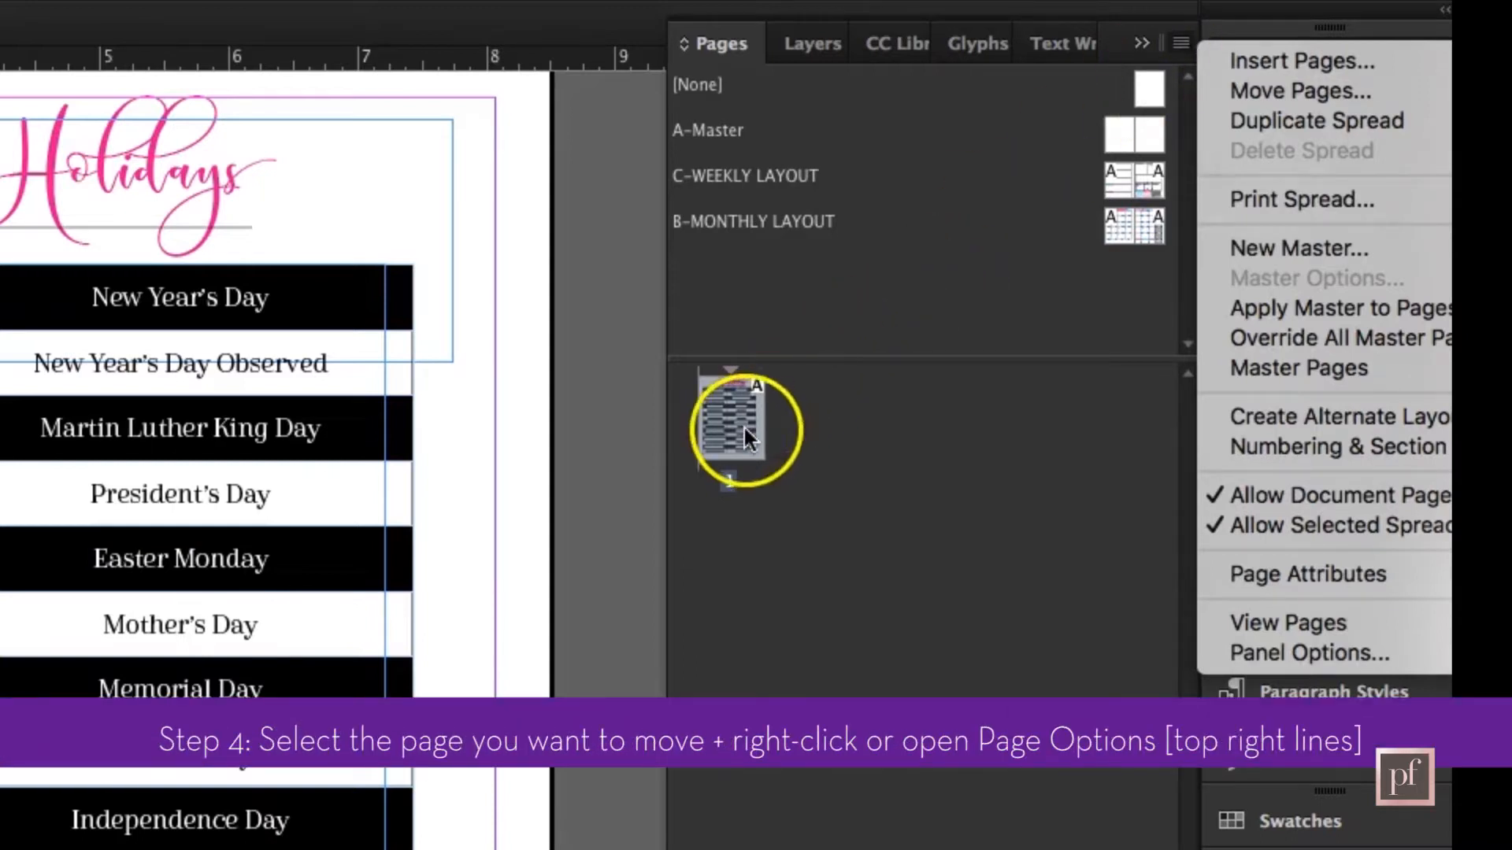
right_click(737, 428)
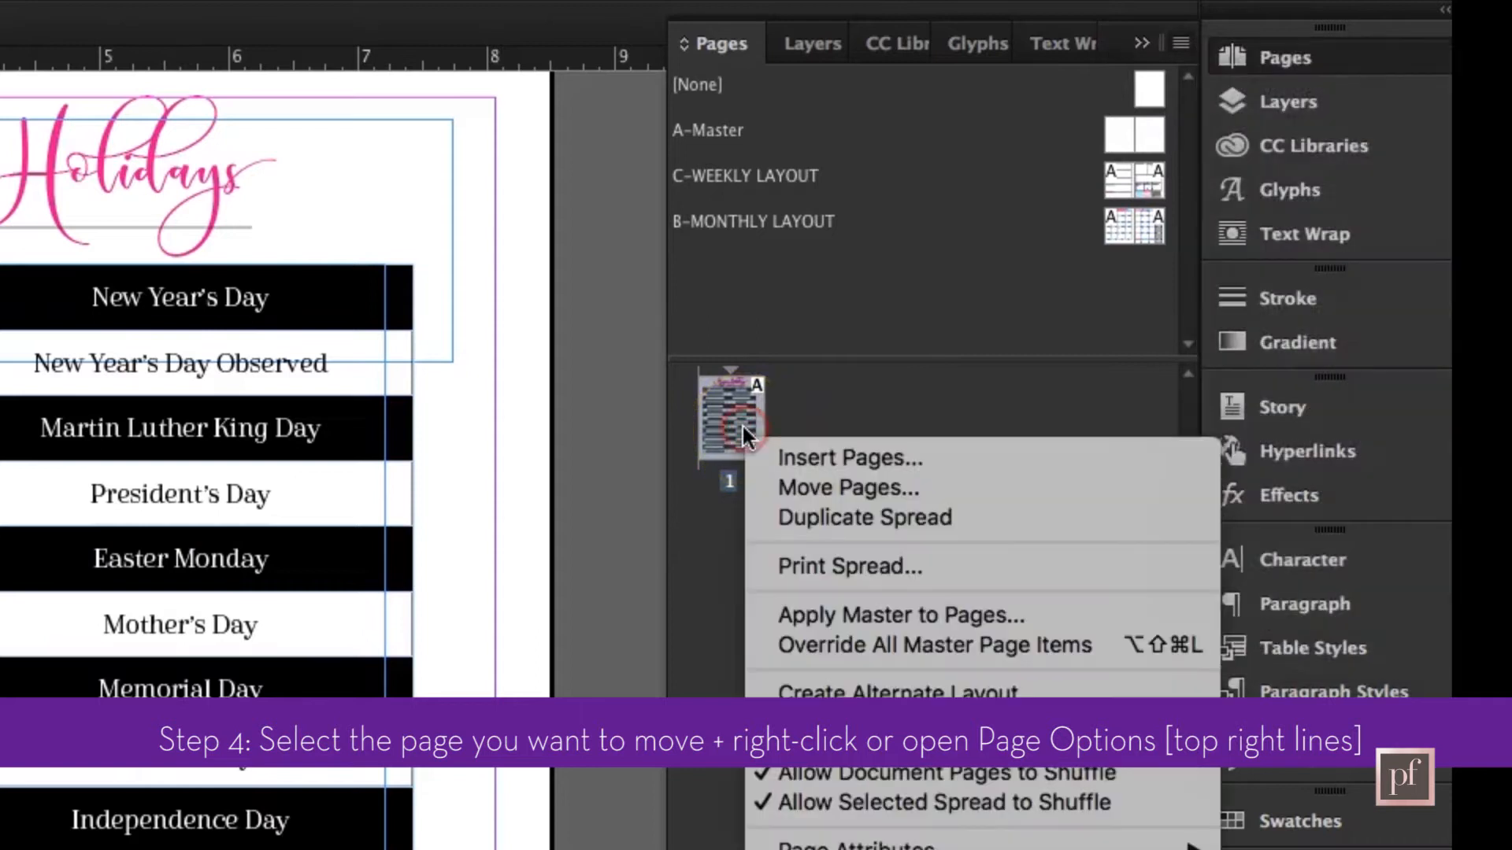
mouse_move(849, 458)
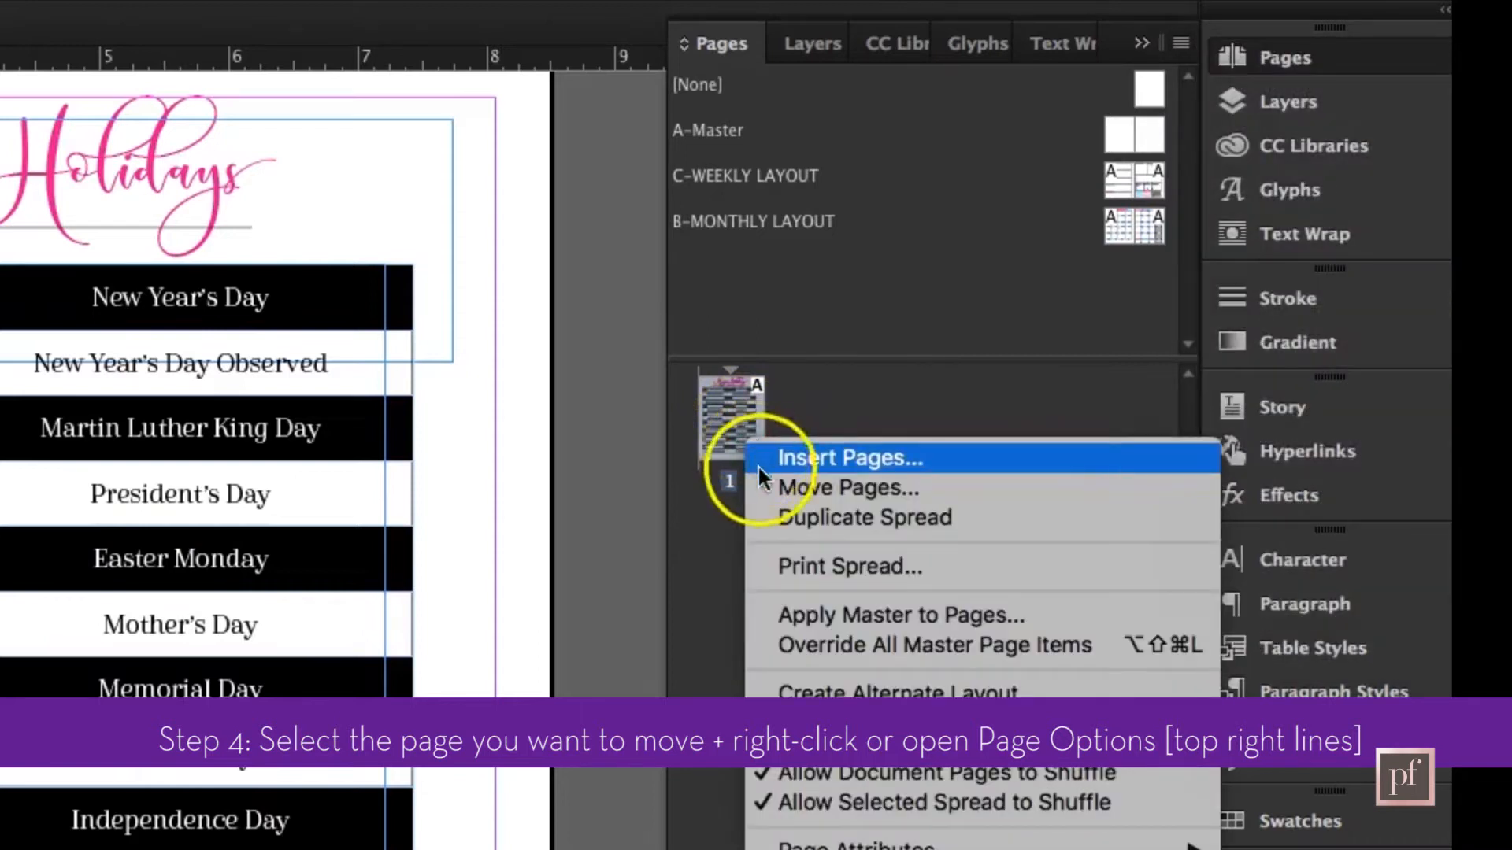
left_click(848, 487)
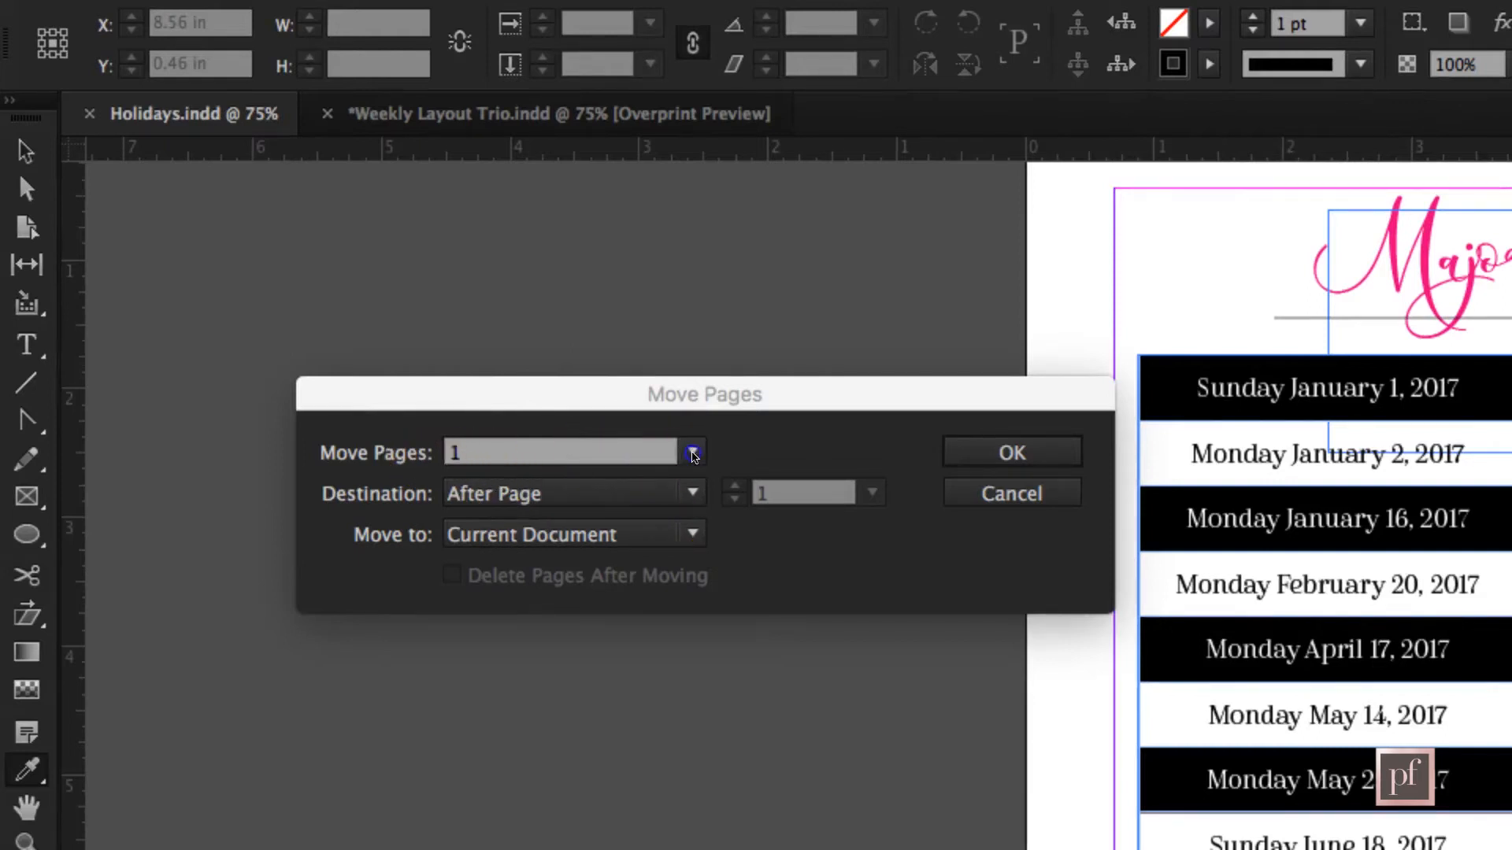
mouse_move(605, 493)
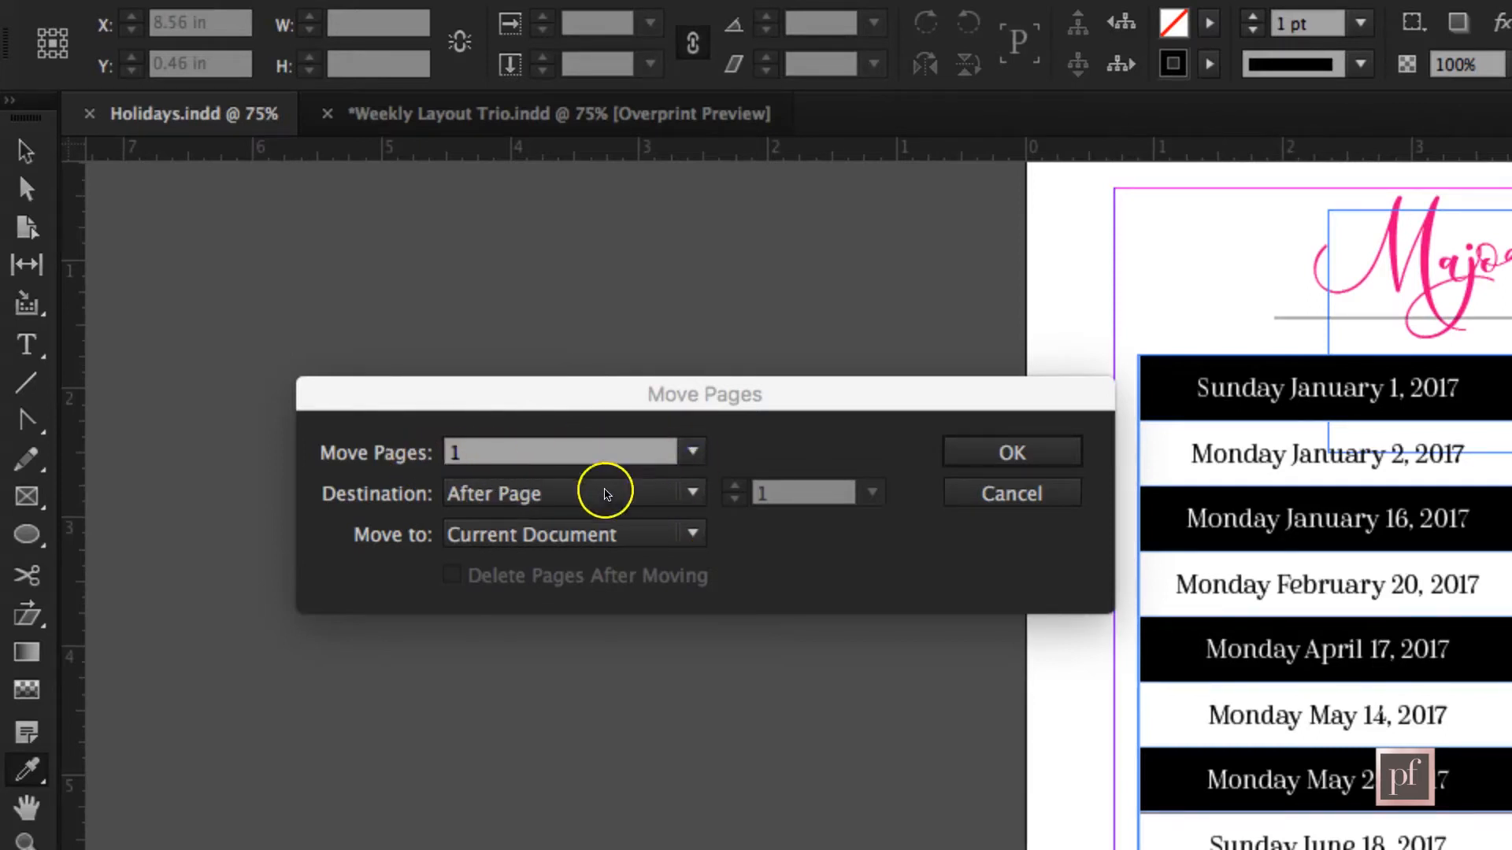
mouse_move(485, 523)
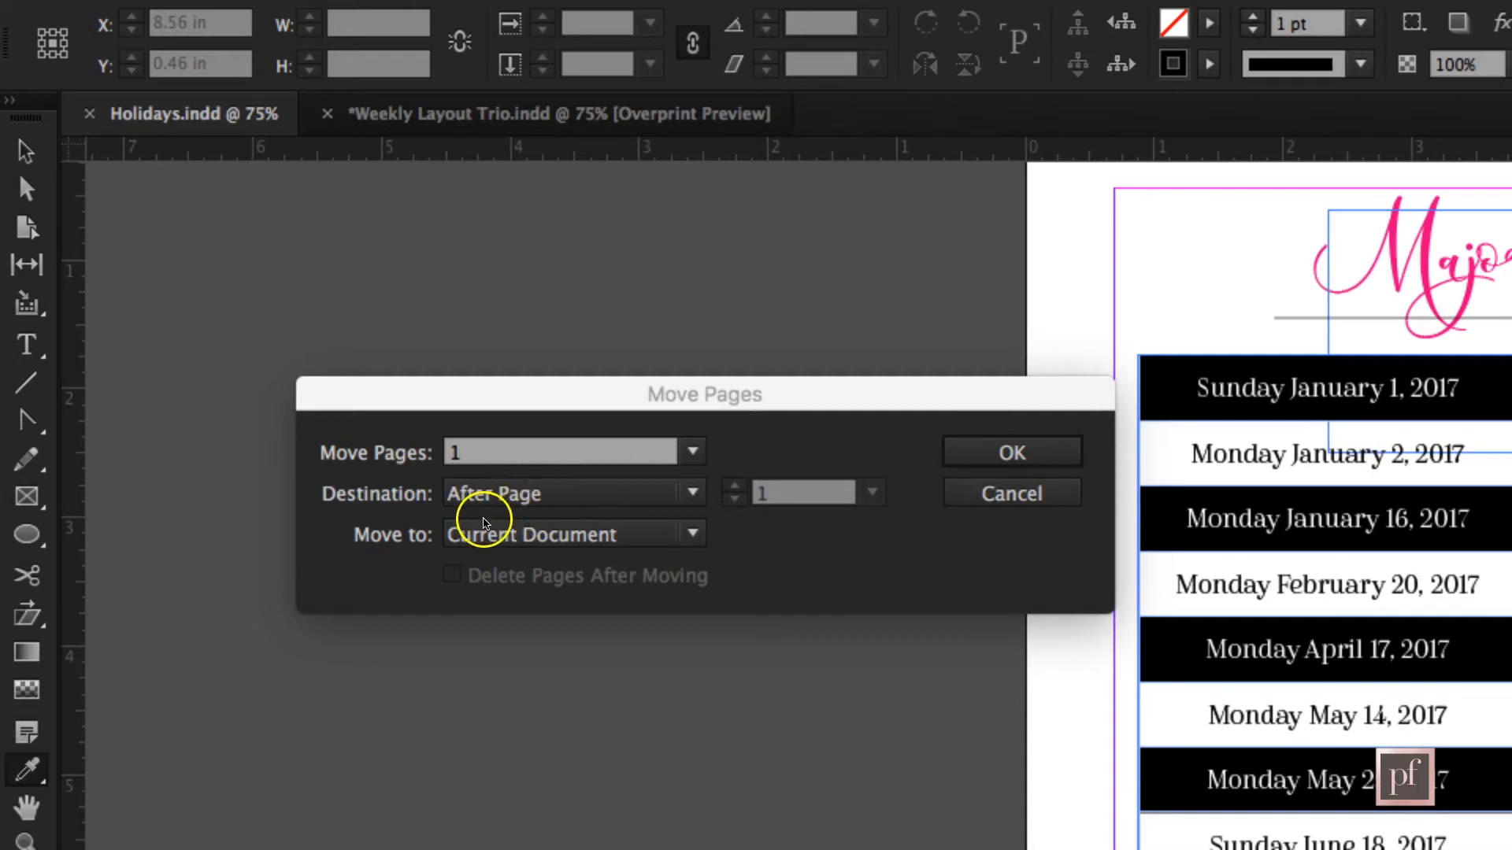
mouse_move(564, 505)
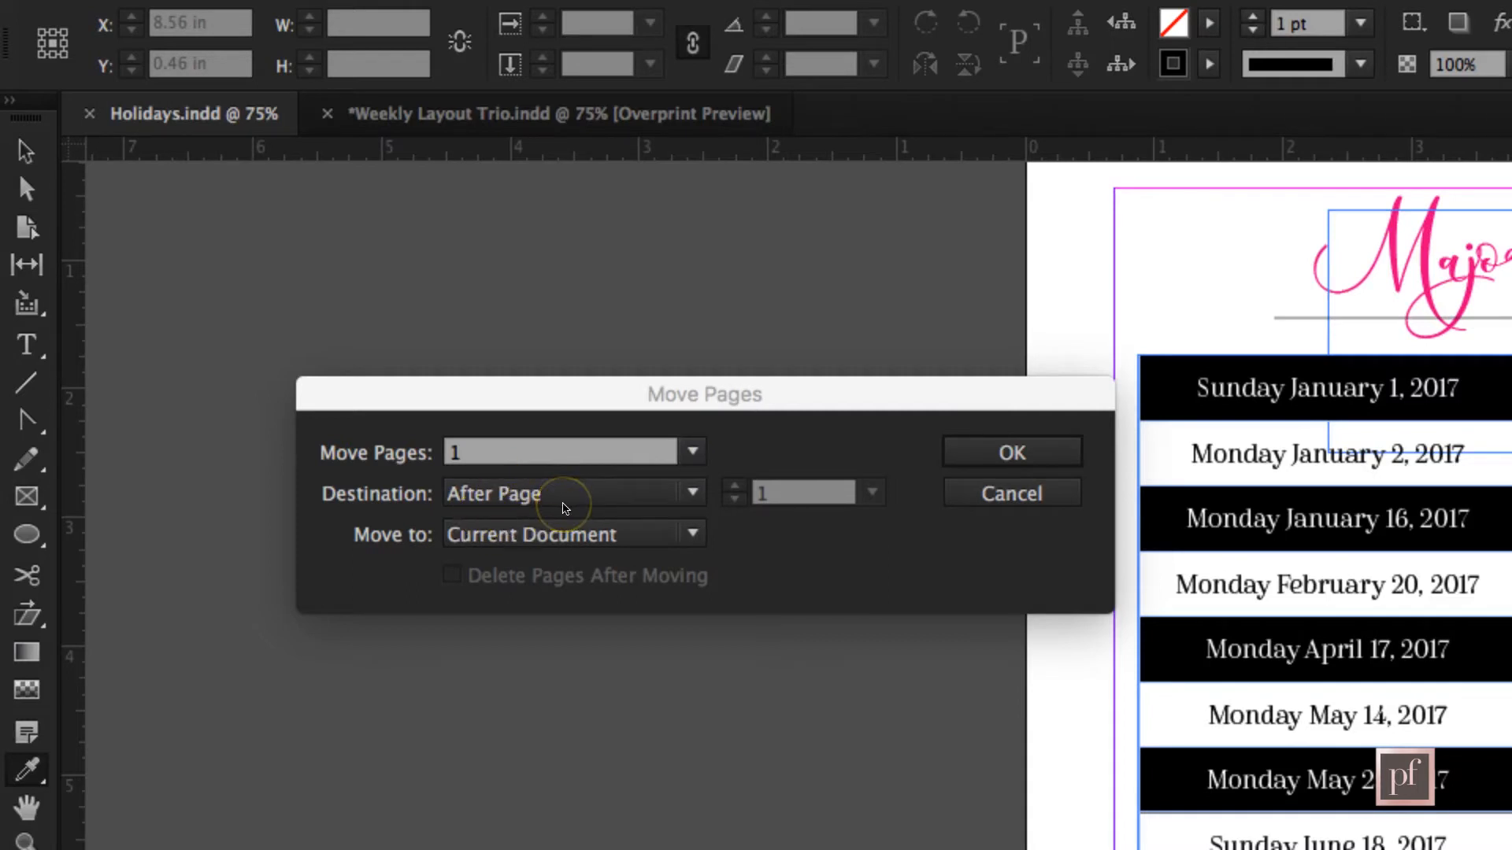
mouse_move(767, 517)
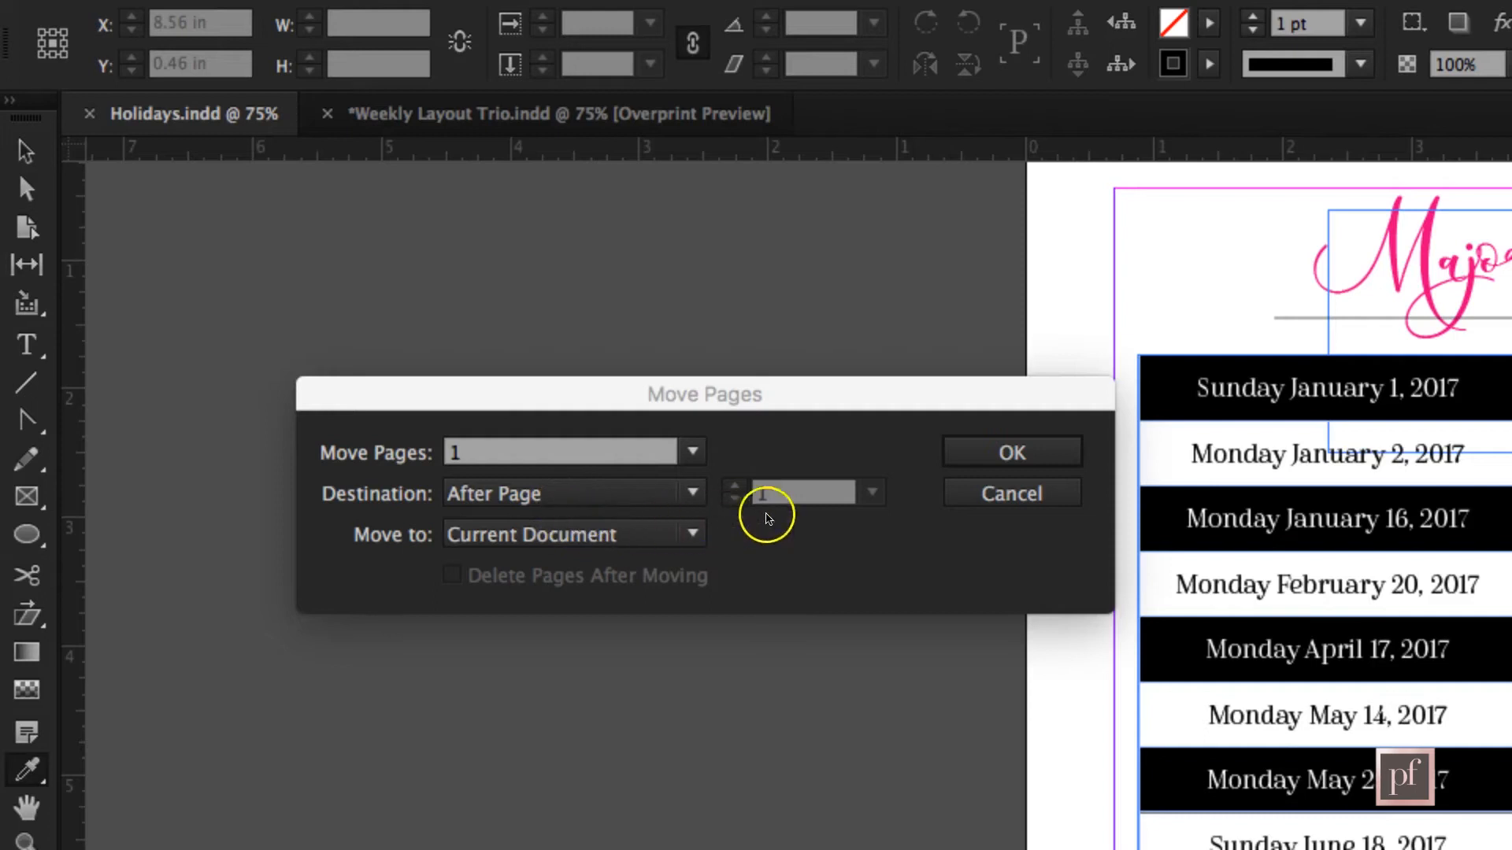
mouse_move(691, 543)
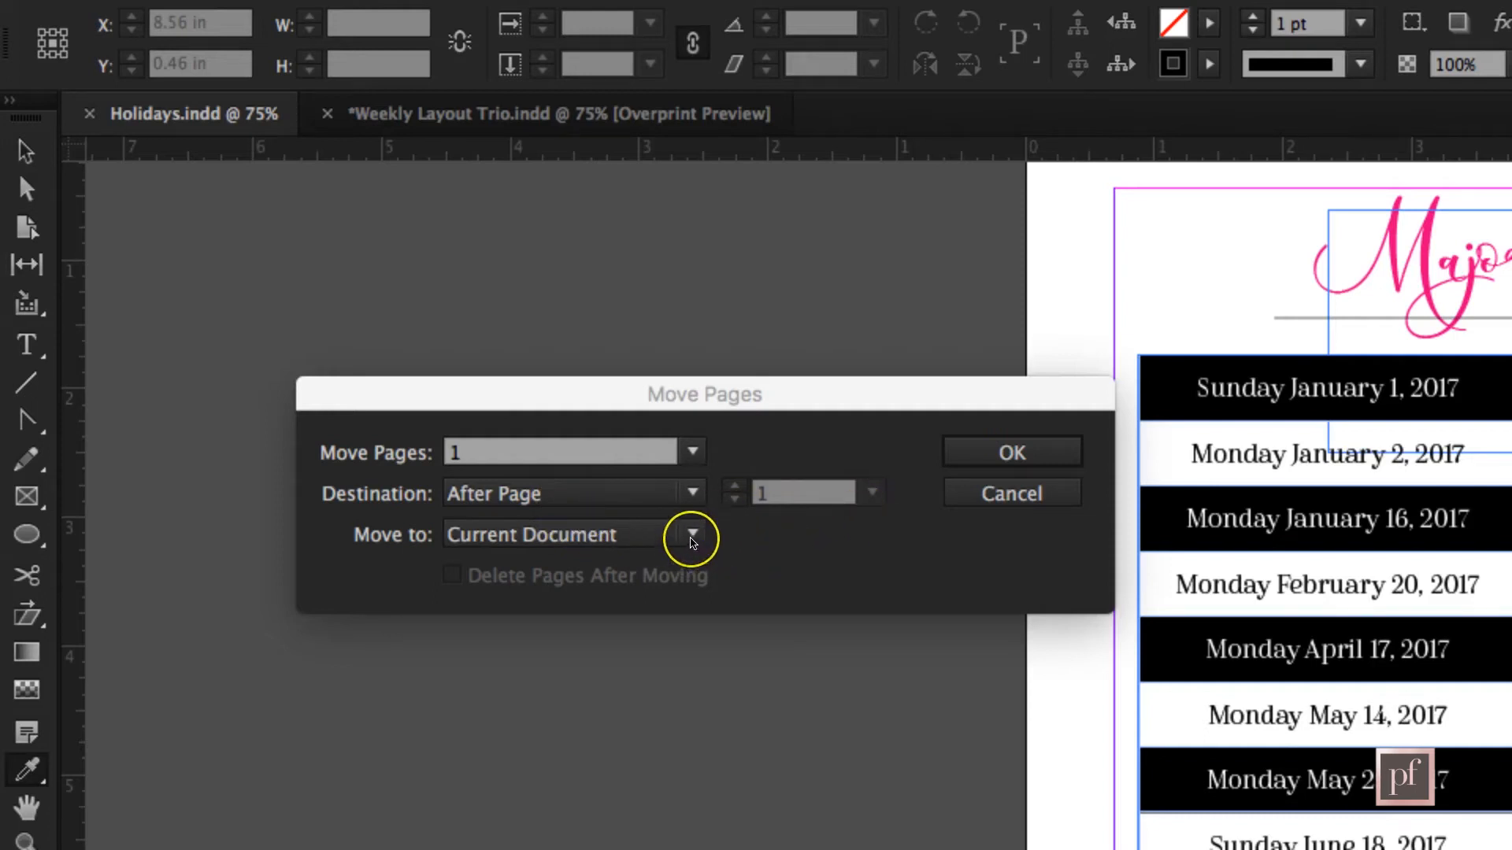
mouse_move(689, 535)
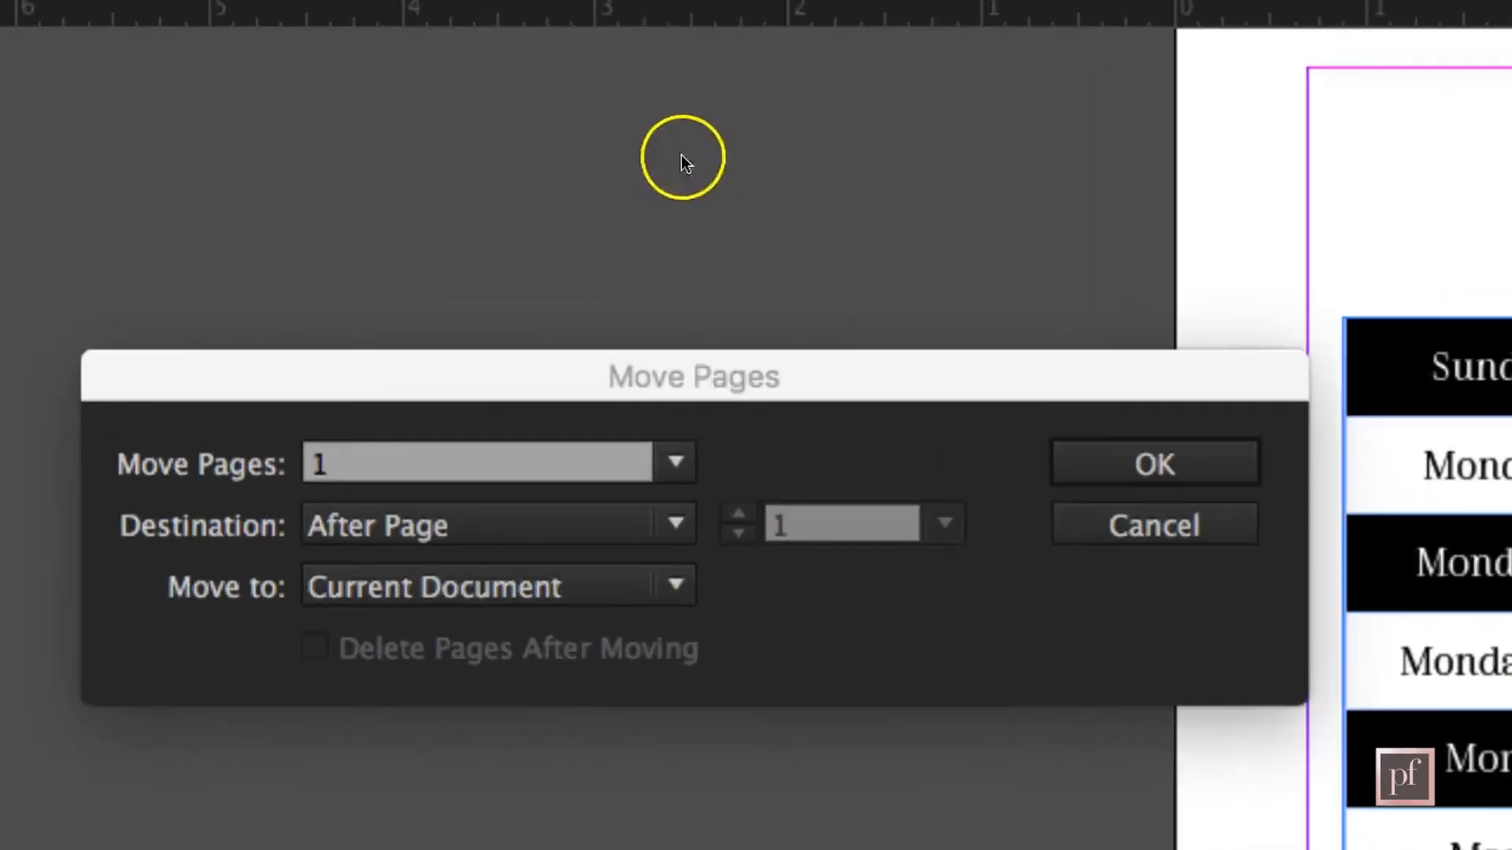
Move page 1 to Weekly Layout Trio.indd after page 7 and confirm.
left_click(673, 586)
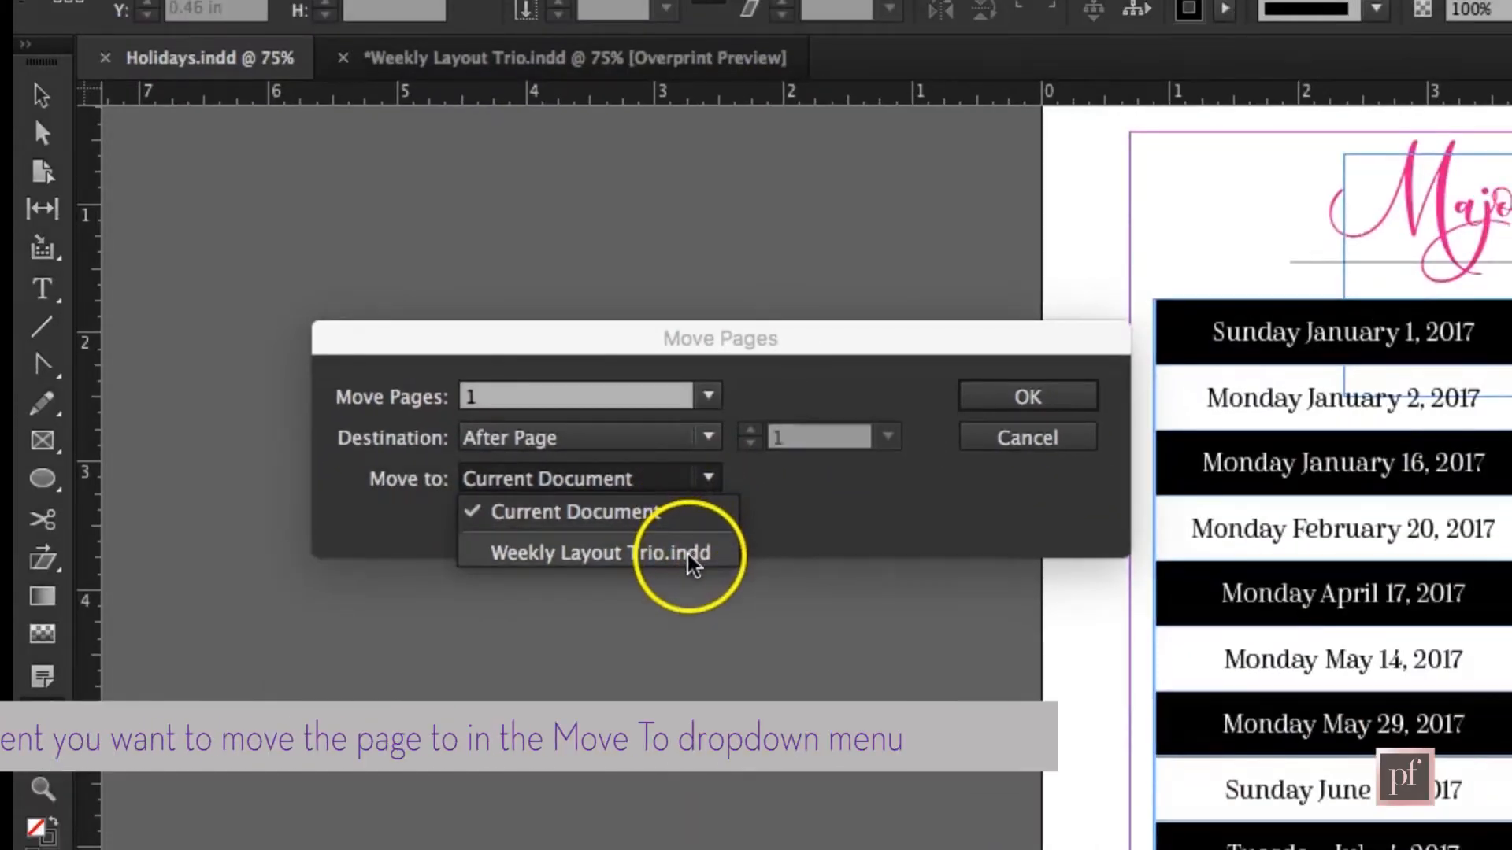
left_click(599, 553)
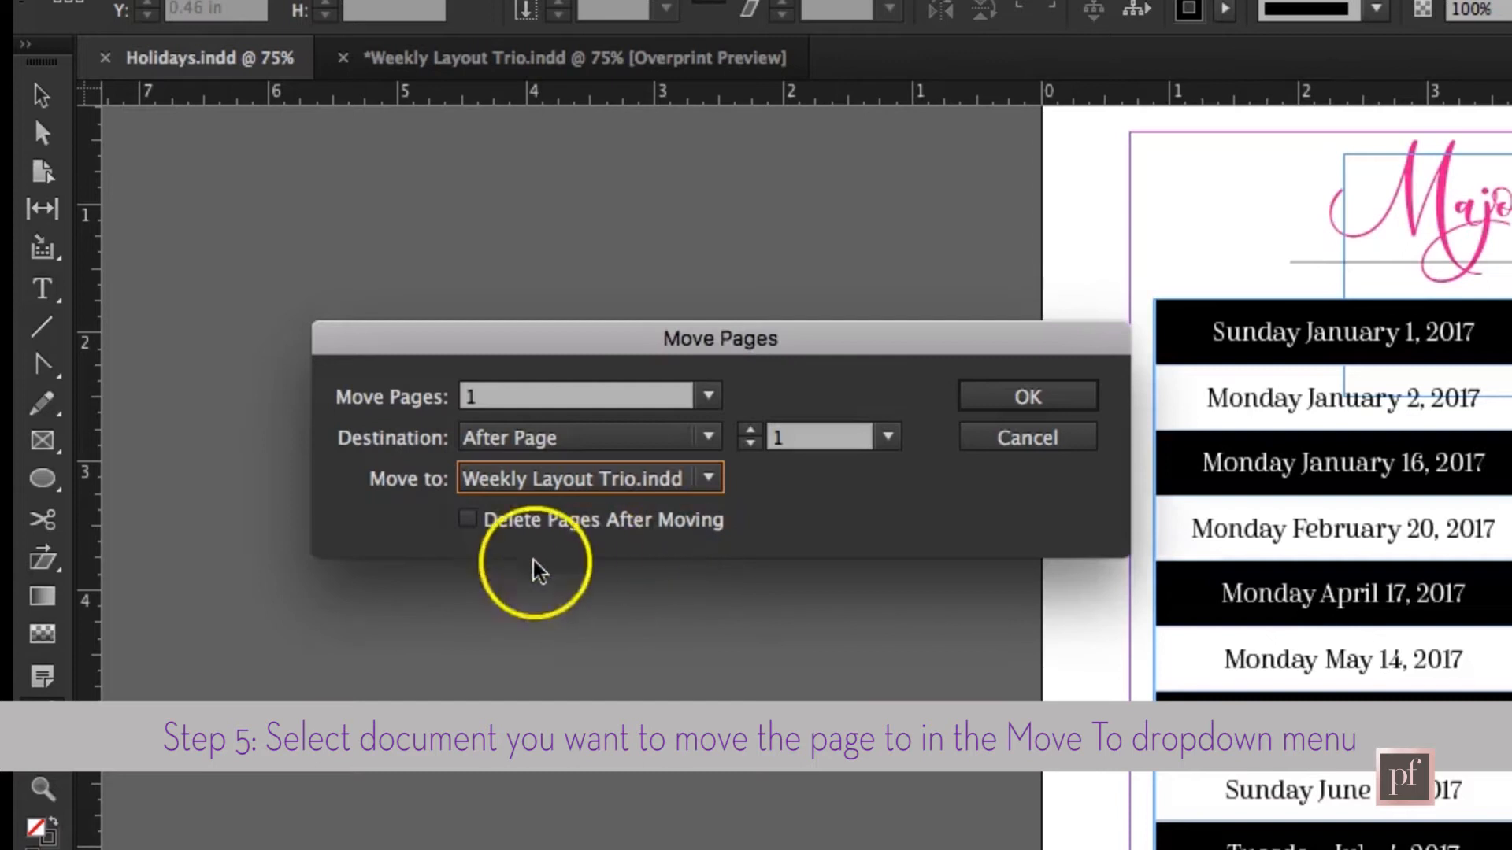
mouse_move(874, 436)
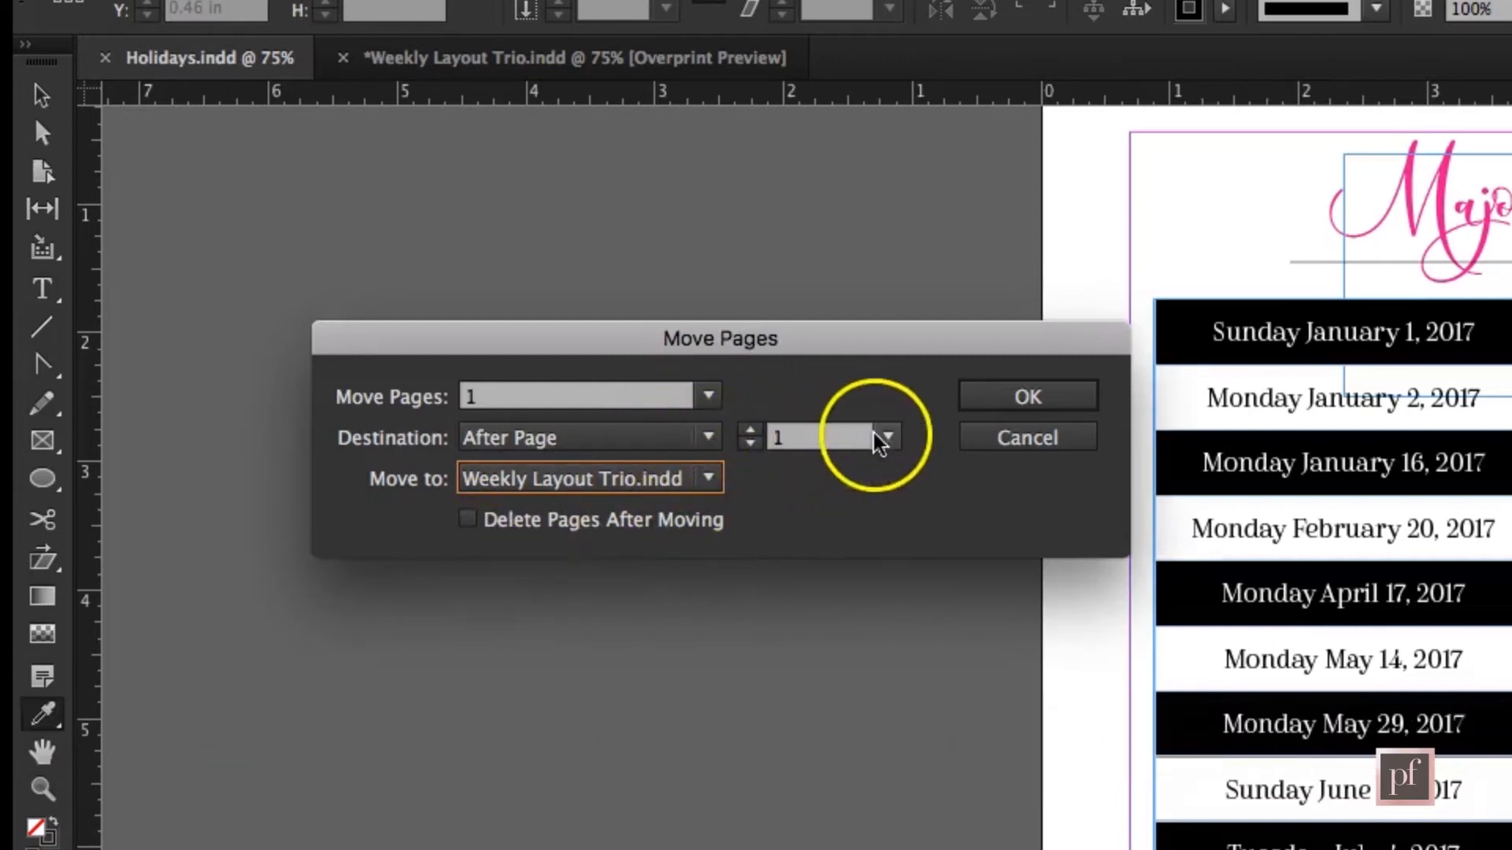
left_click(884, 436)
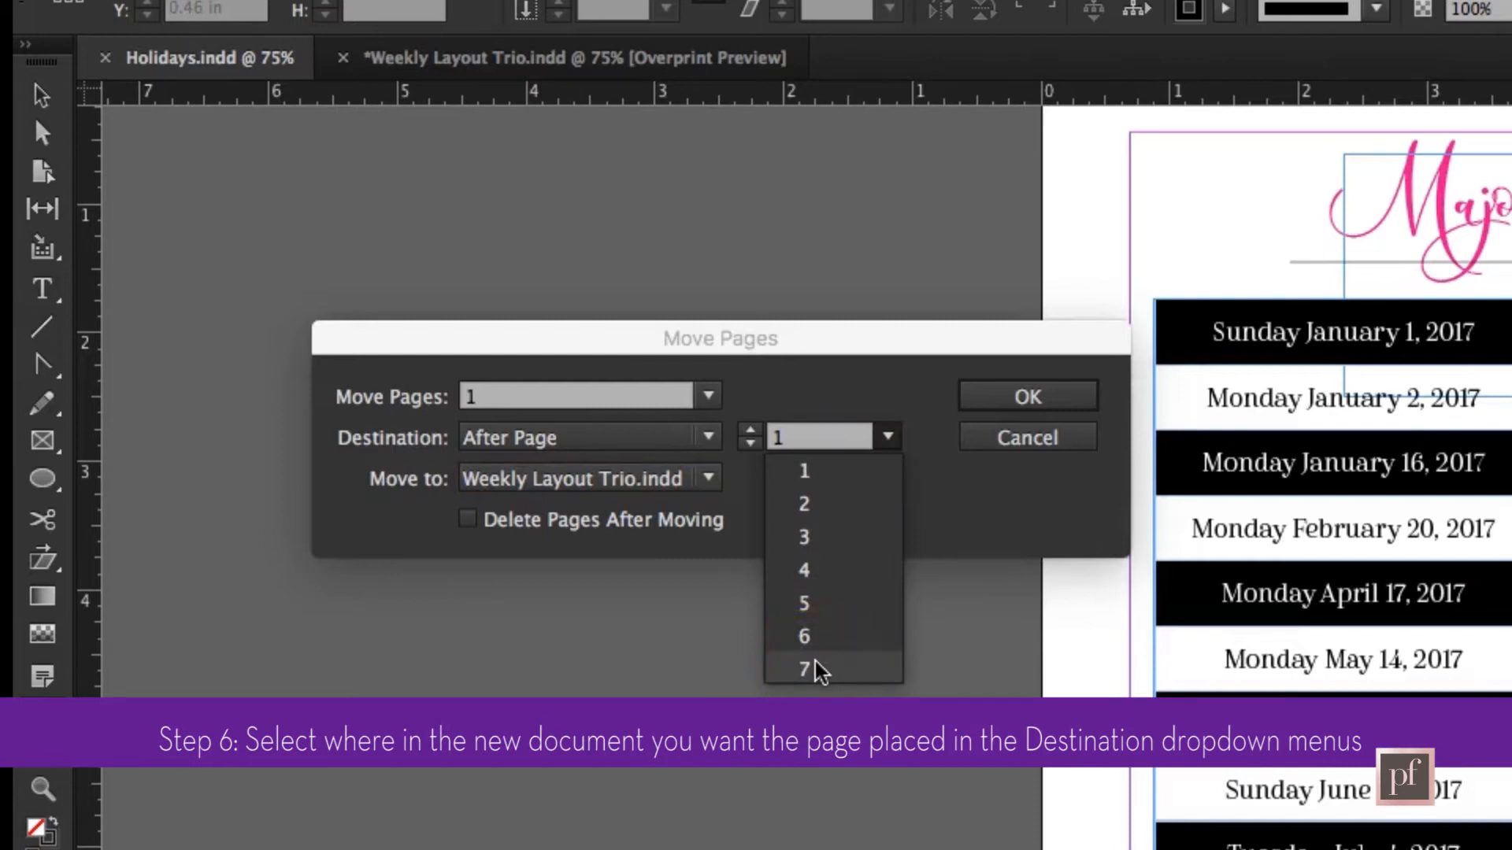
left_click(804, 671)
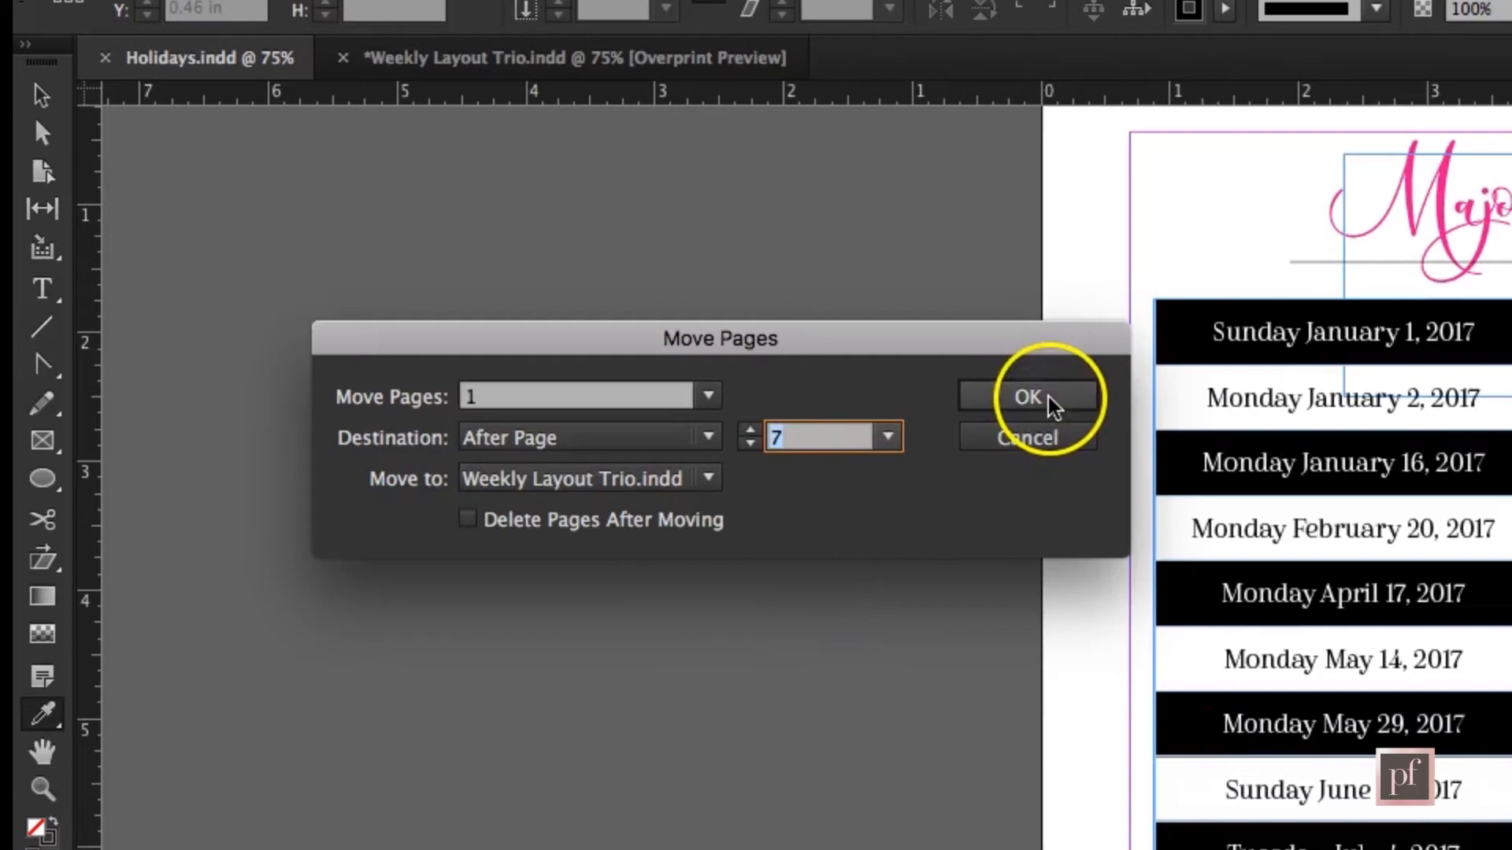
left_click(1027, 397)
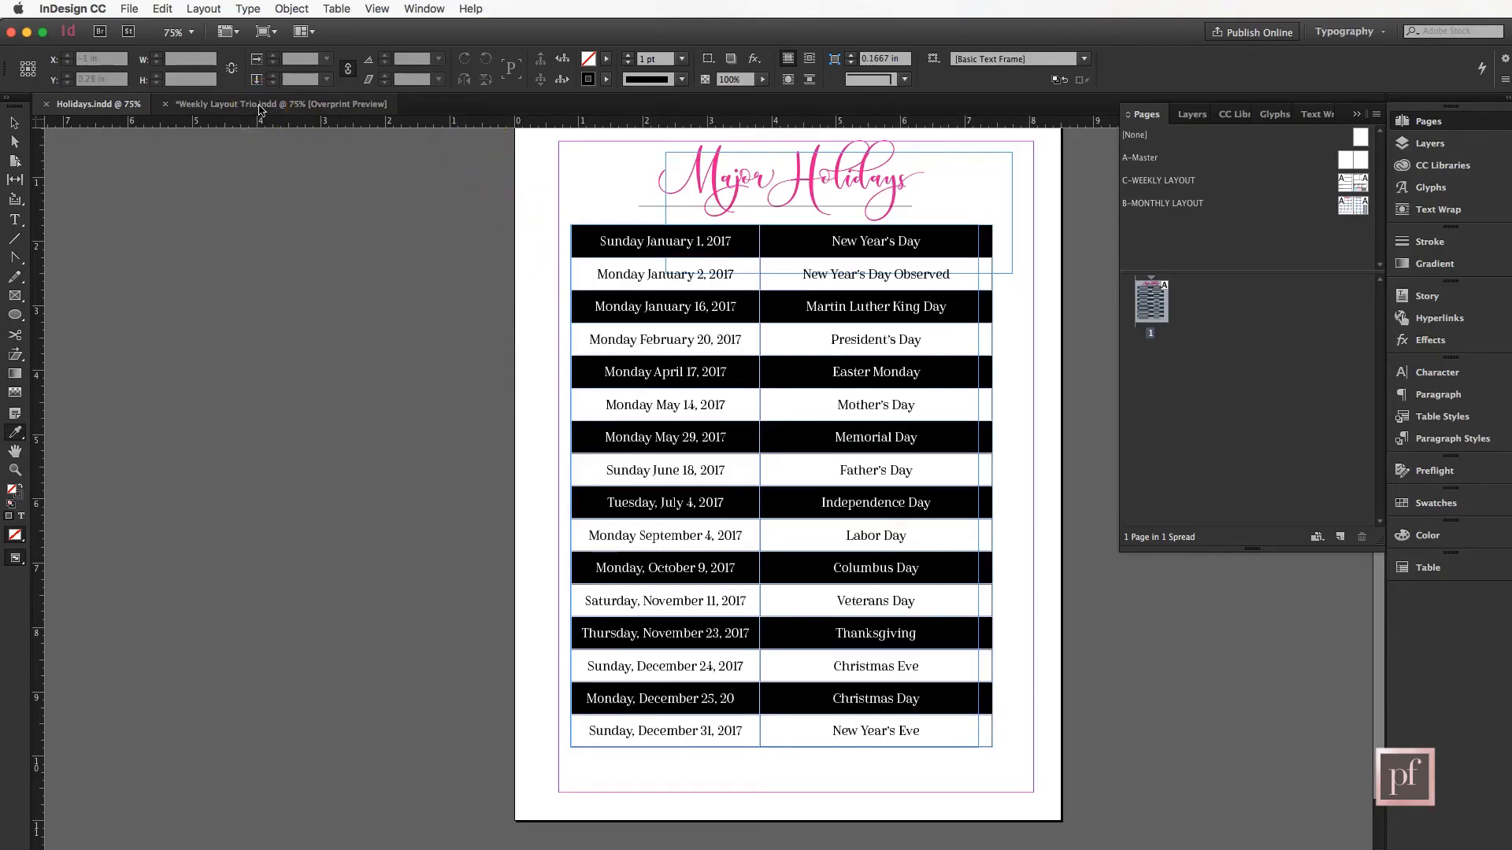
Check page 8 in Weekly Layout Trio, then return to Holidays.
left_click(279, 104)
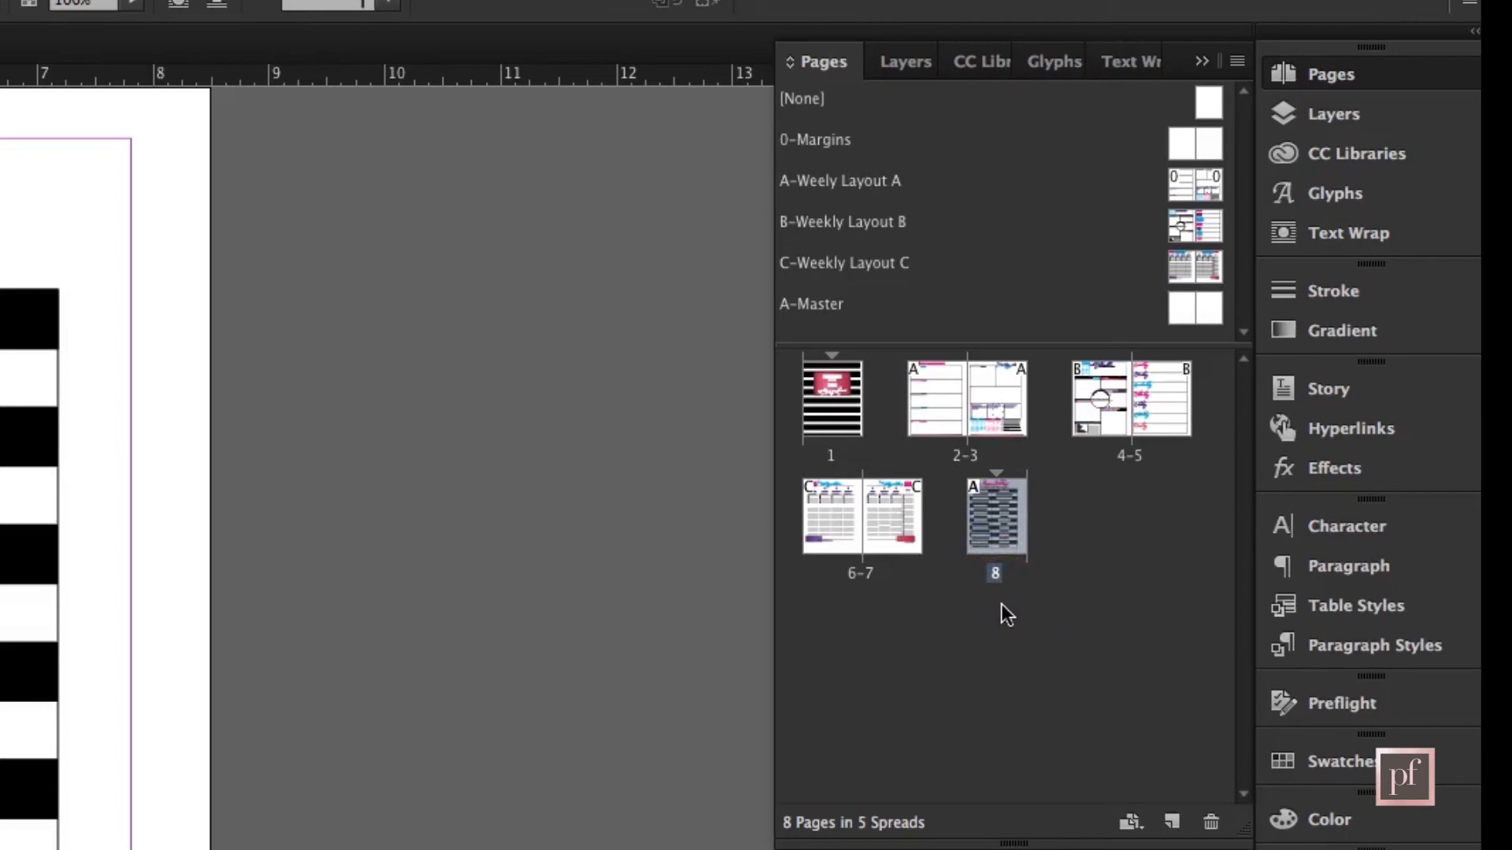
mouse_move(1000, 567)
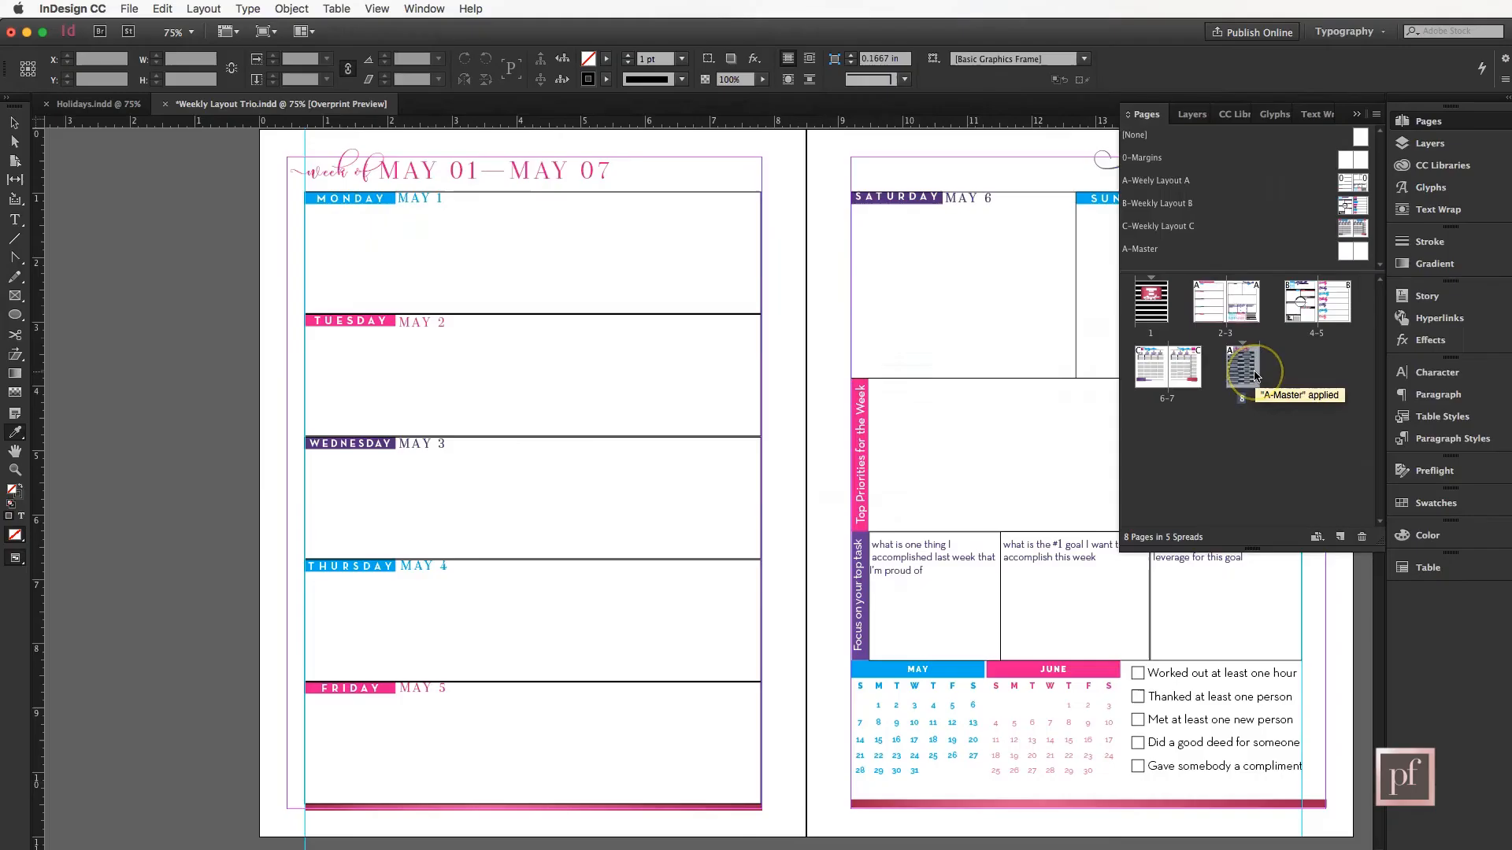
mouse_move(1127, 376)
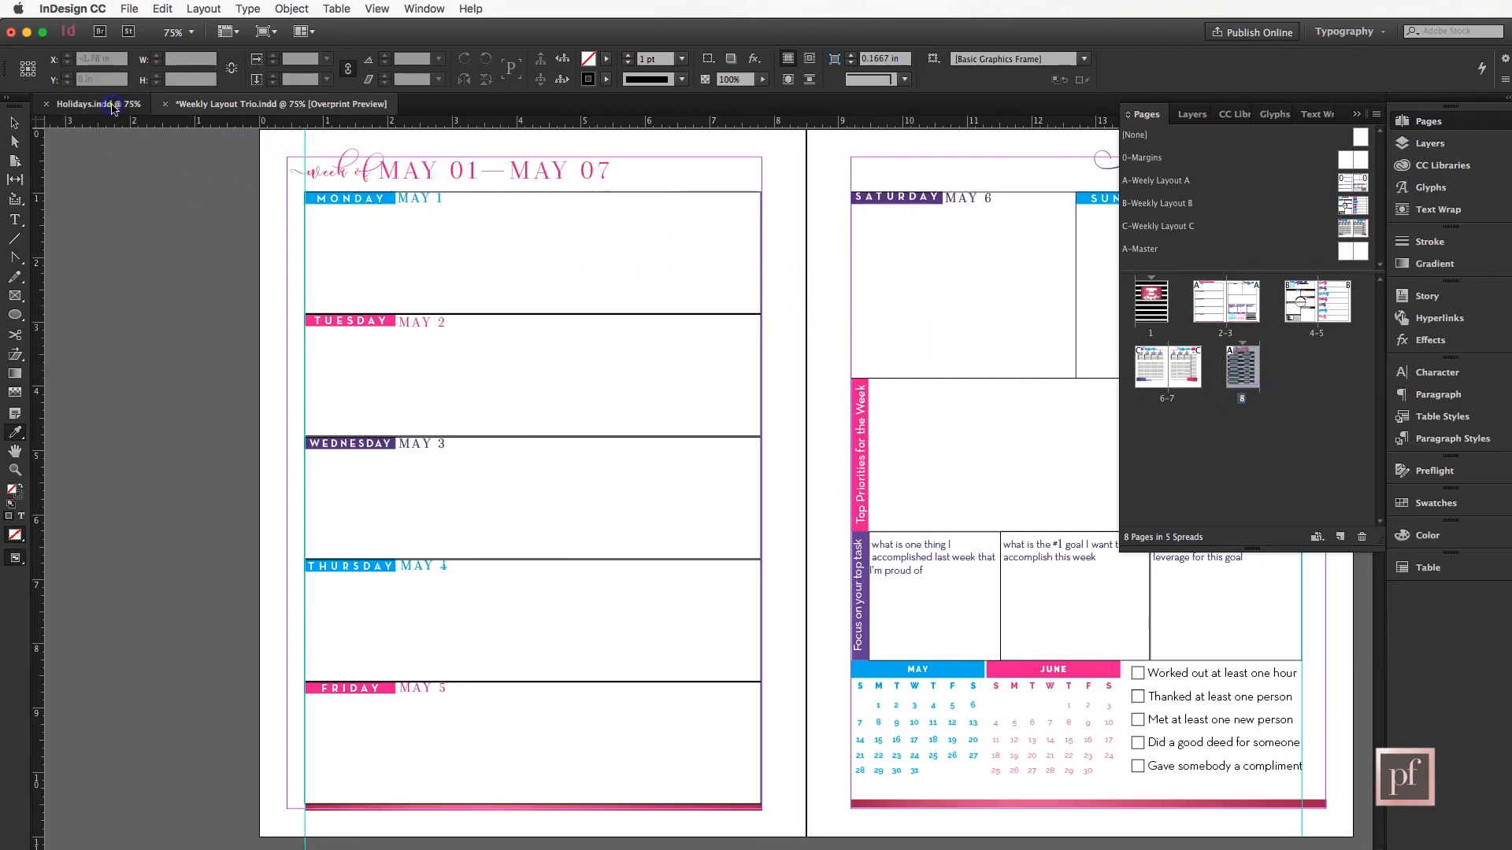
left_click(91, 104)
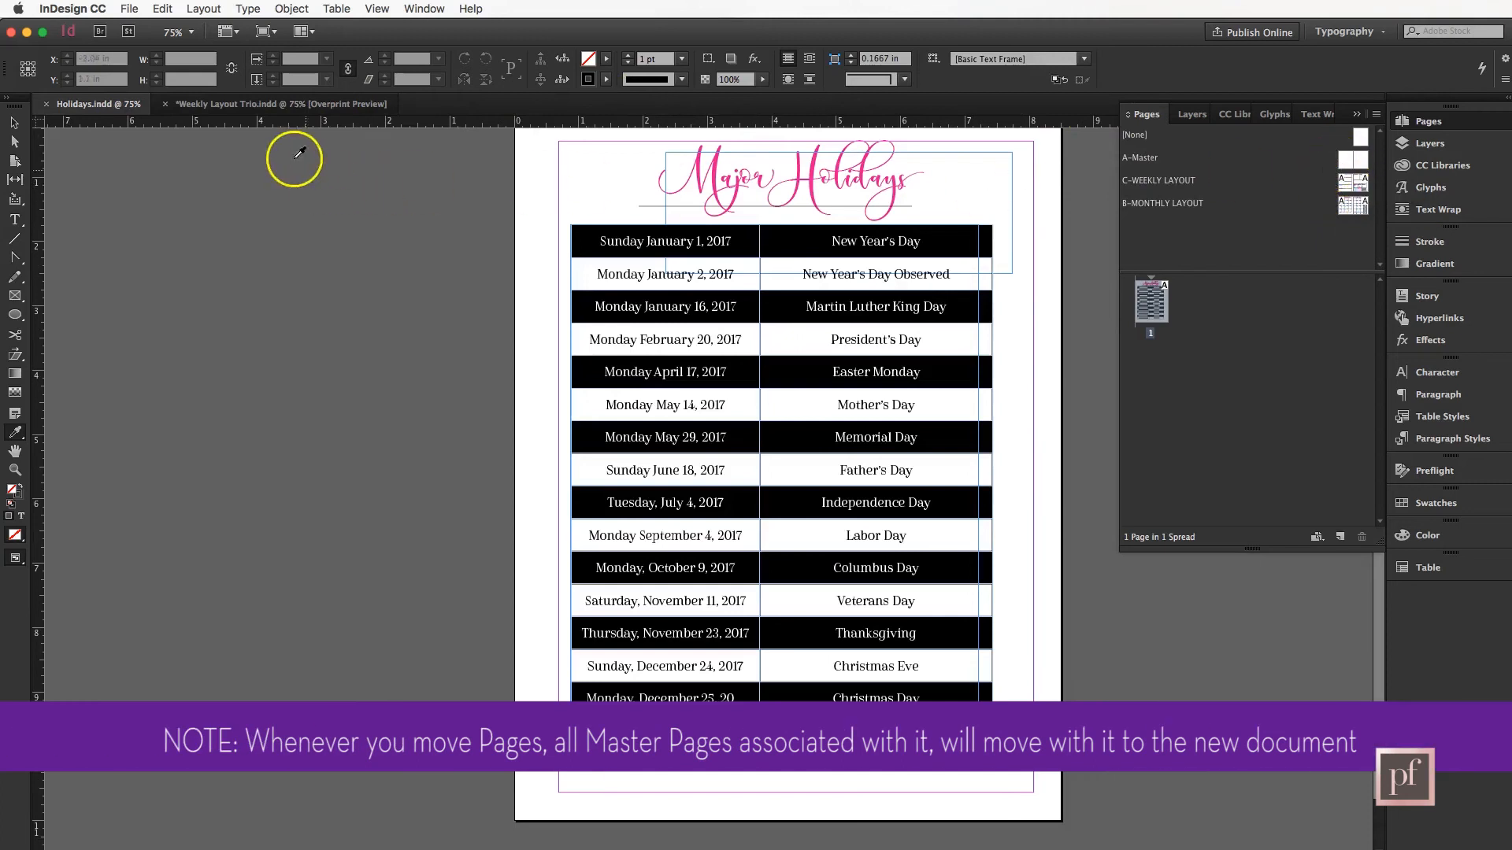
left_click(281, 104)
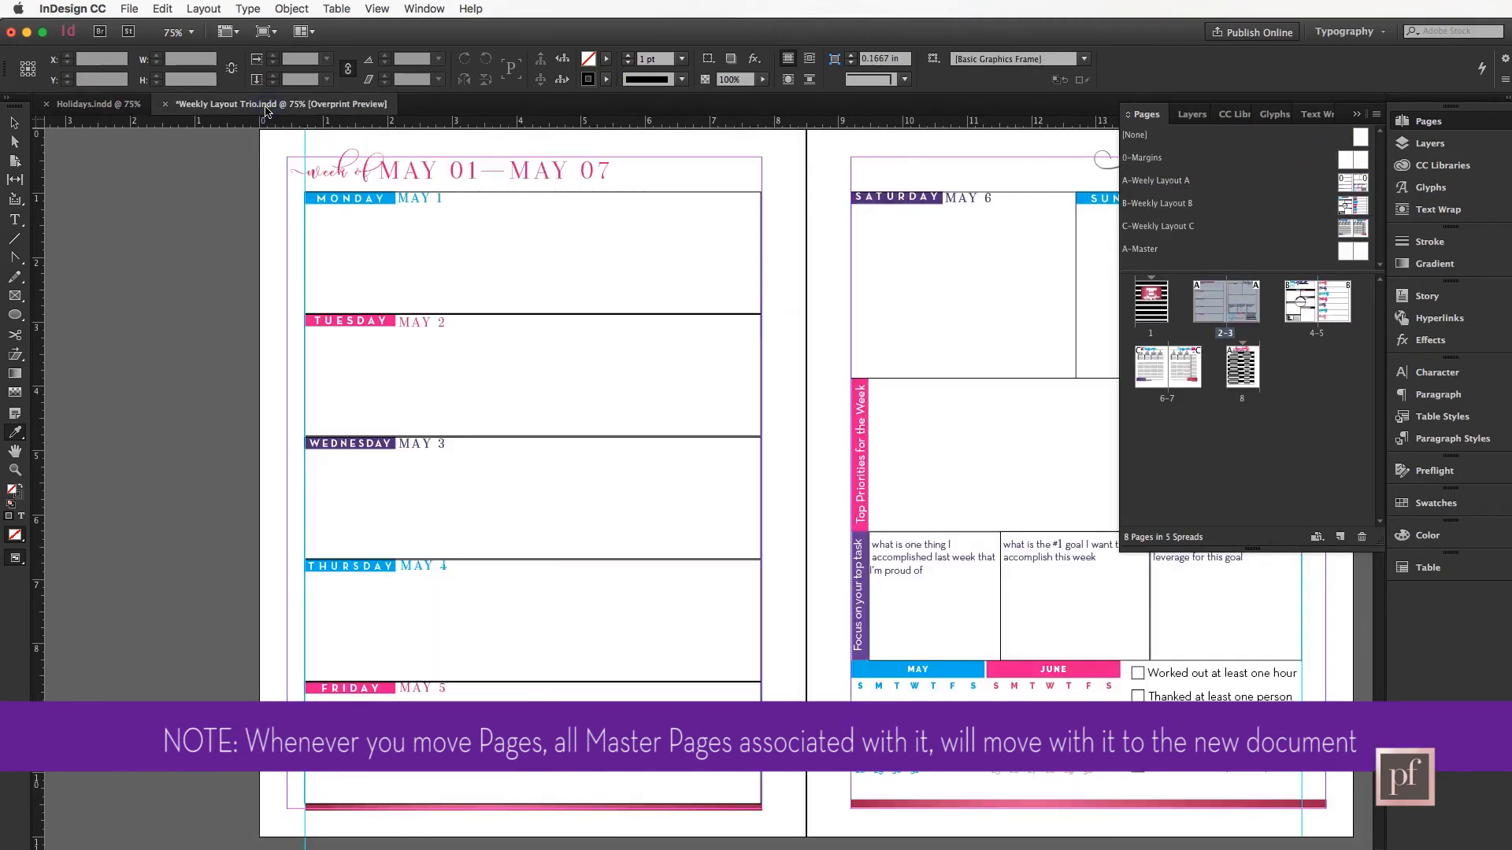
mouse_move(1242, 455)
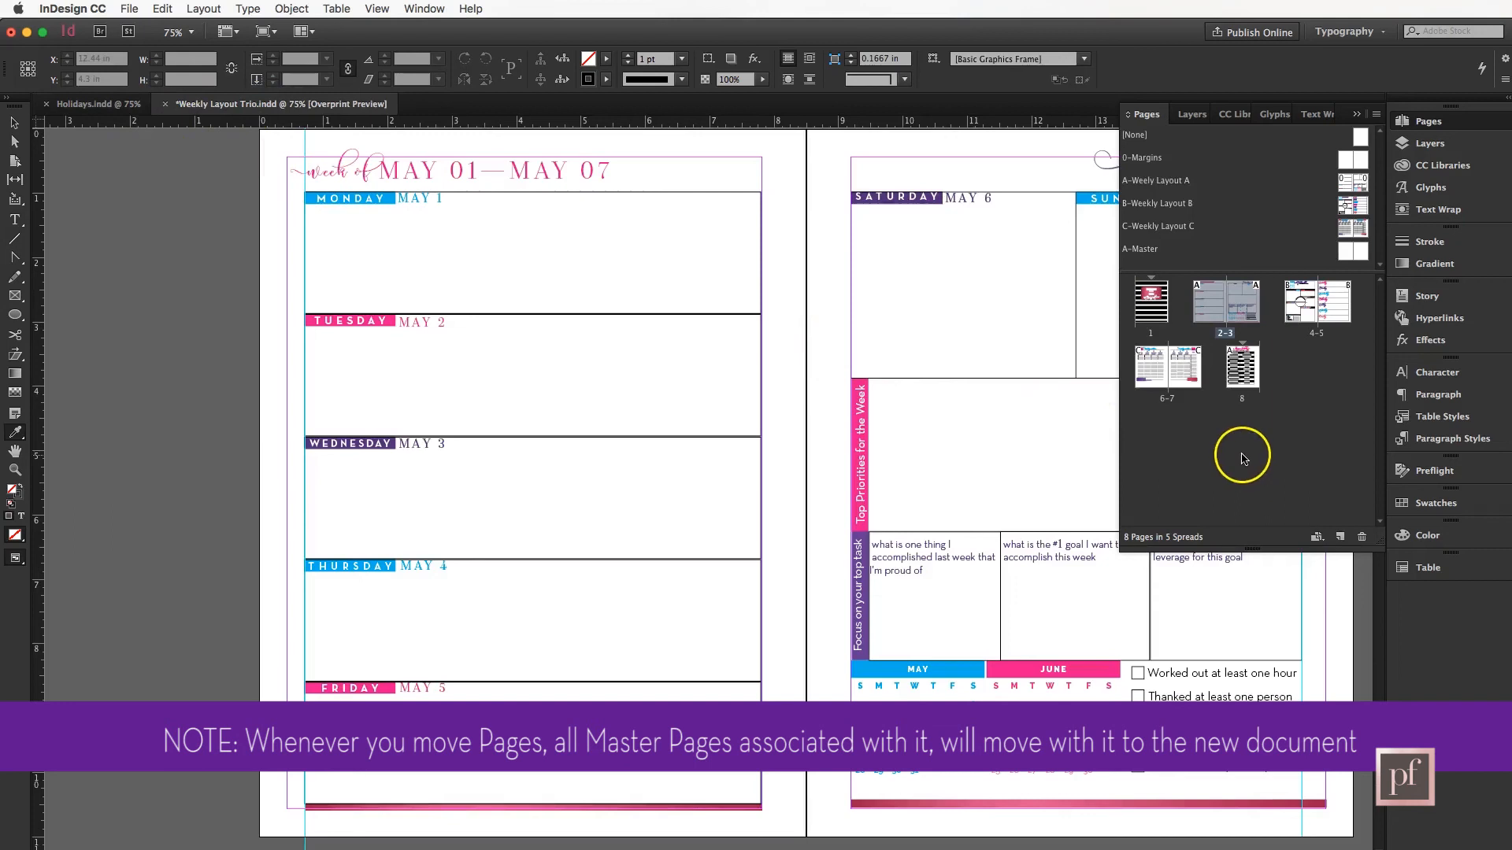
mouse_move(1243, 377)
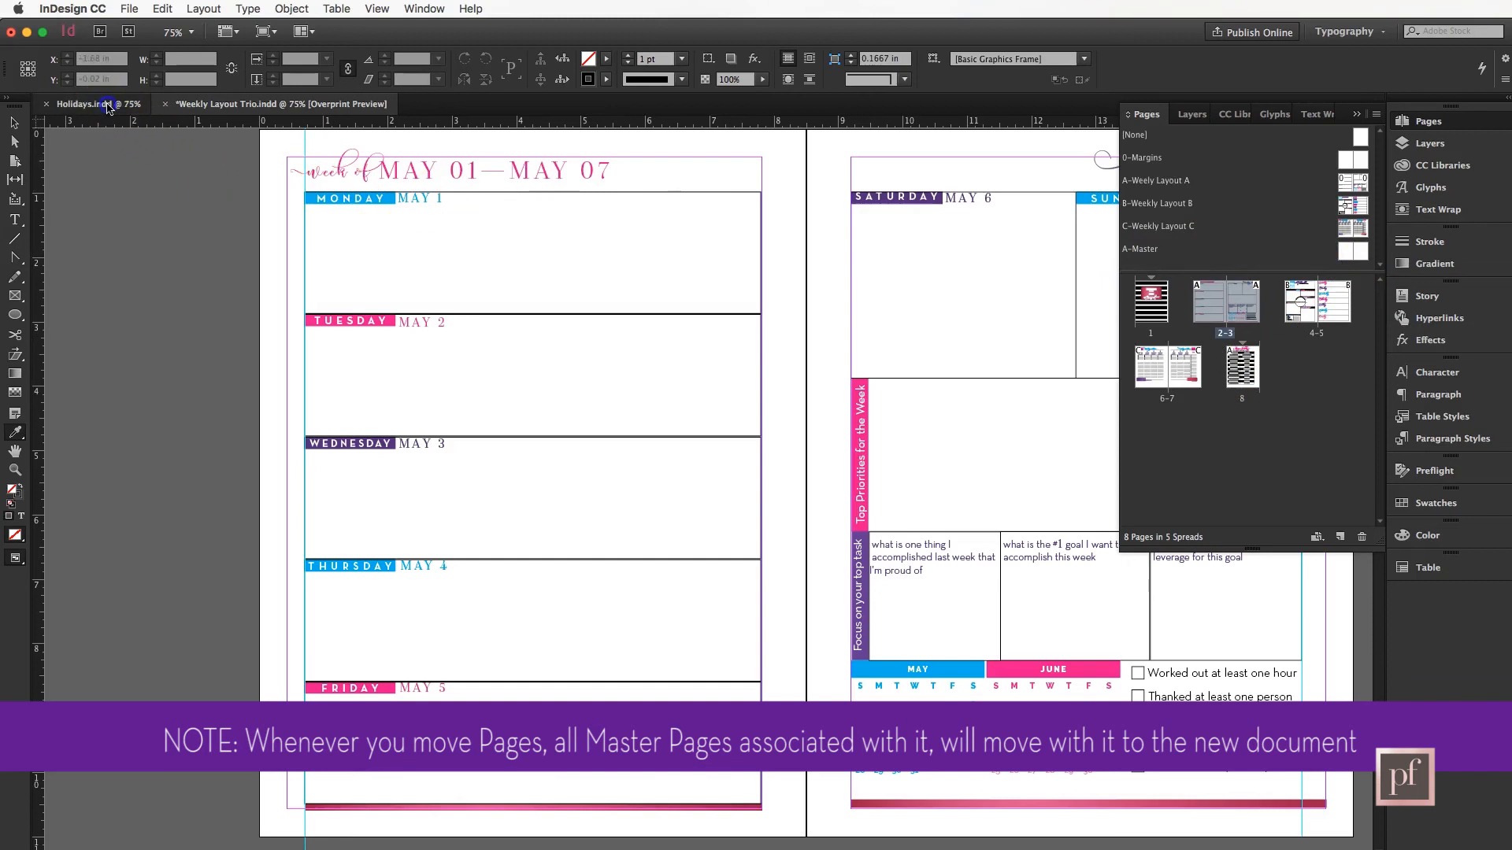
left_click(86, 104)
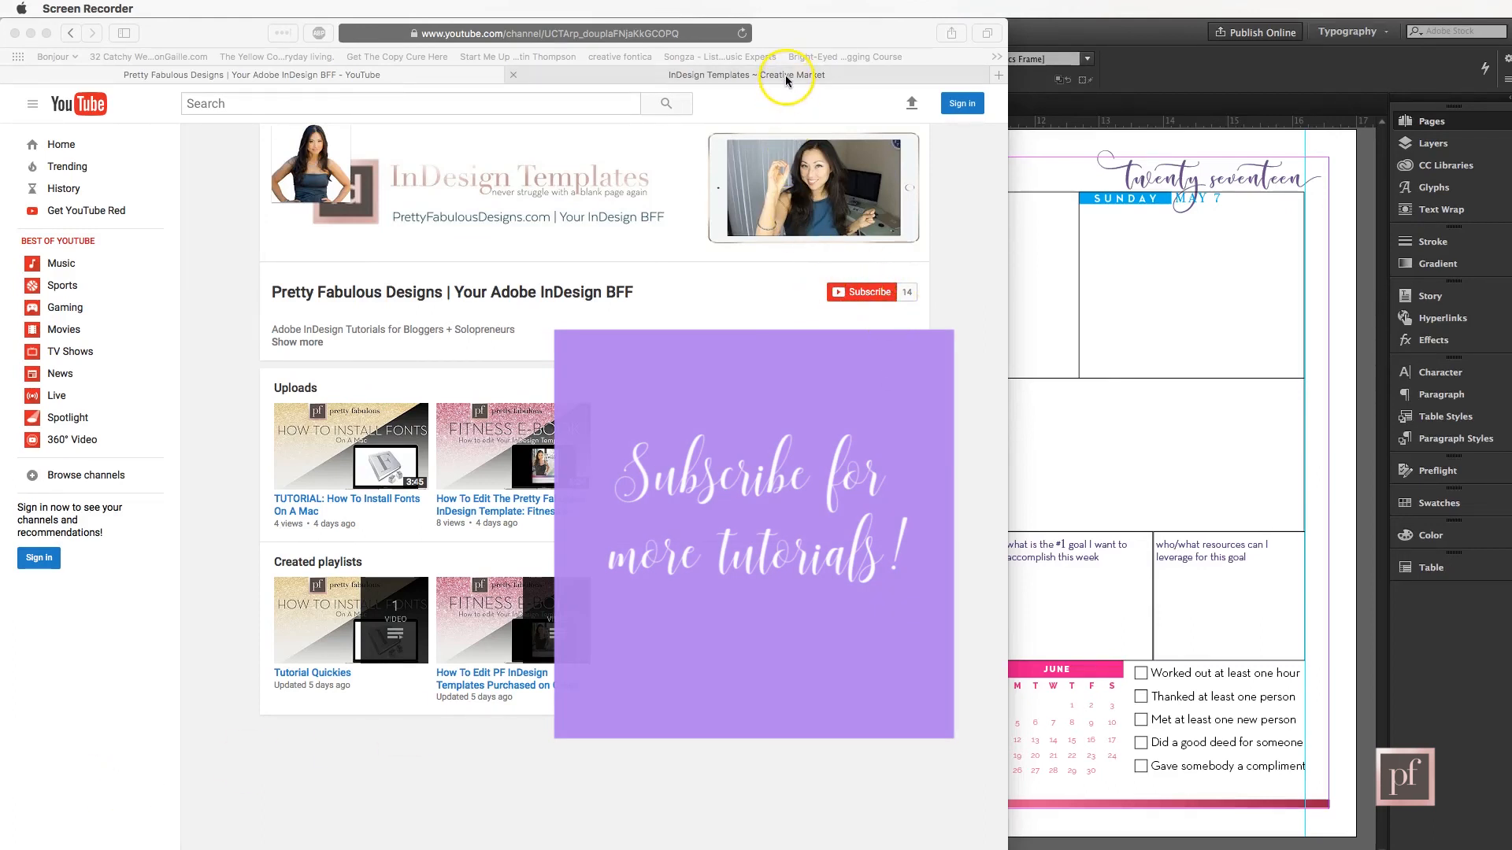
Show the Creative Market InDesign Templates shop page and browse its listings.
left_click(747, 76)
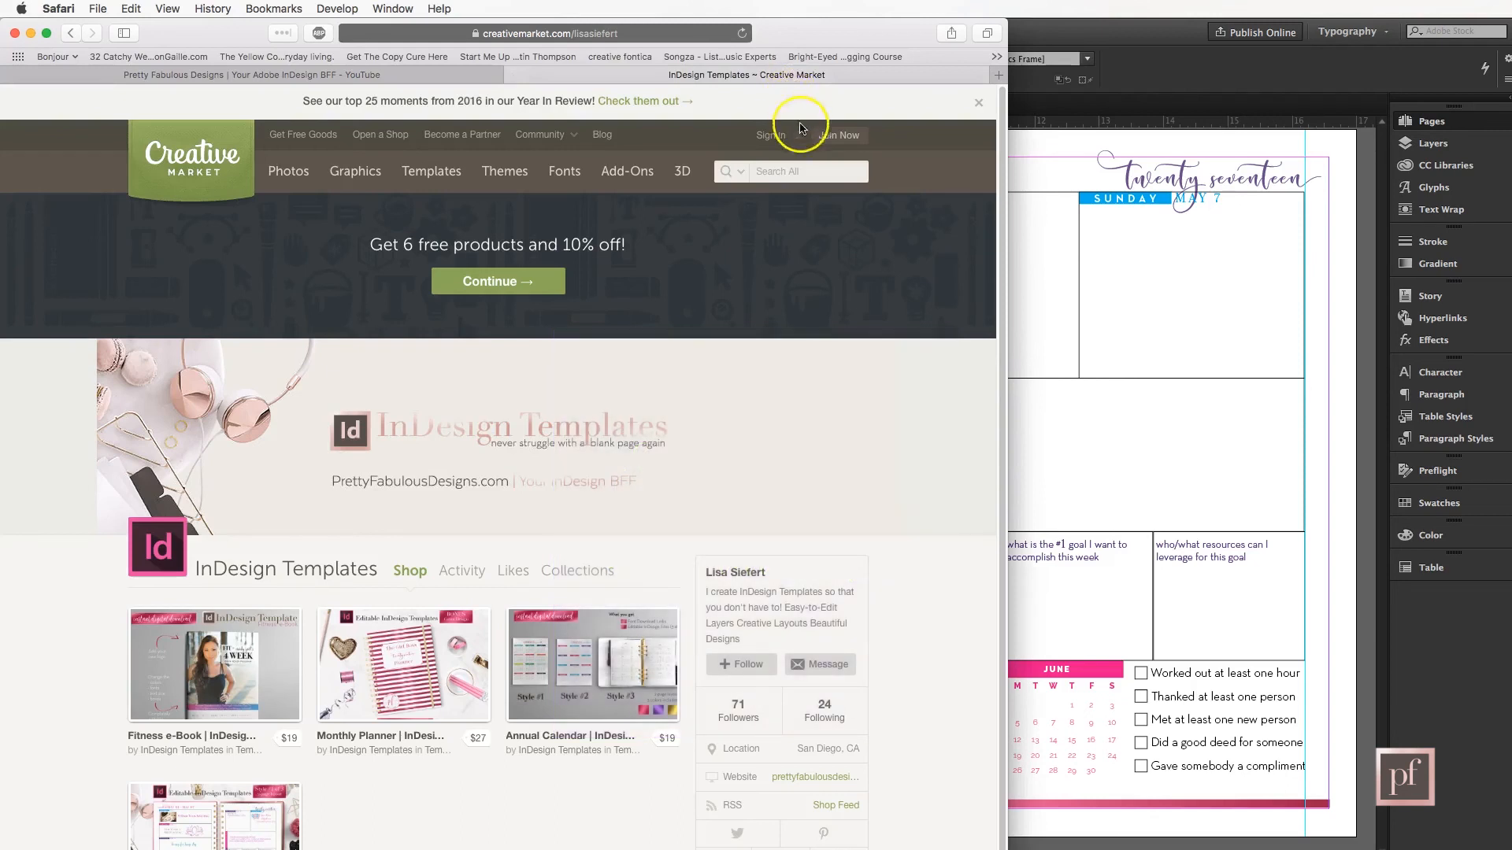
scroll("down", 3)
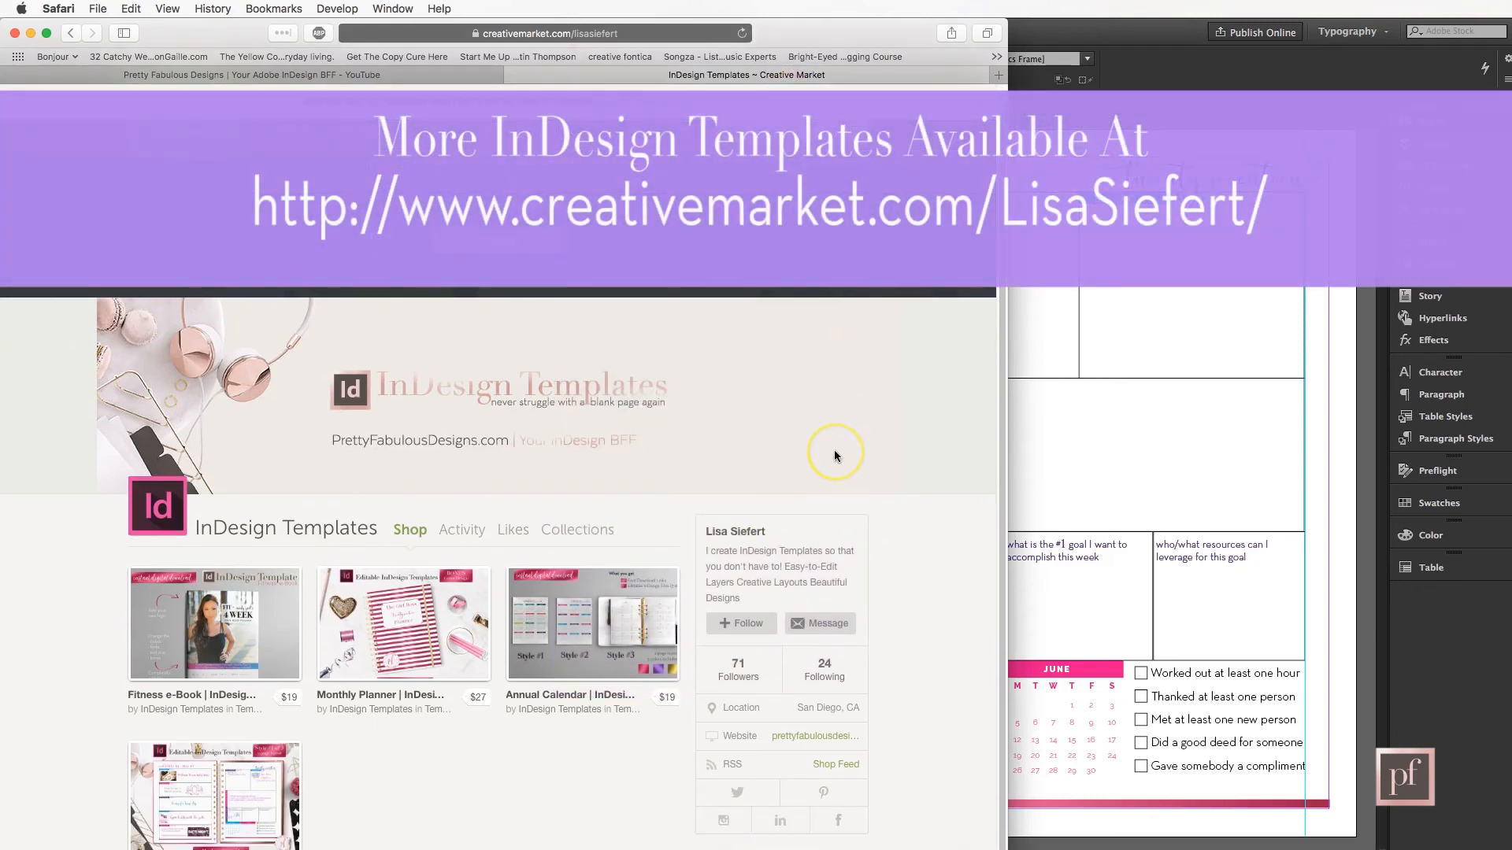